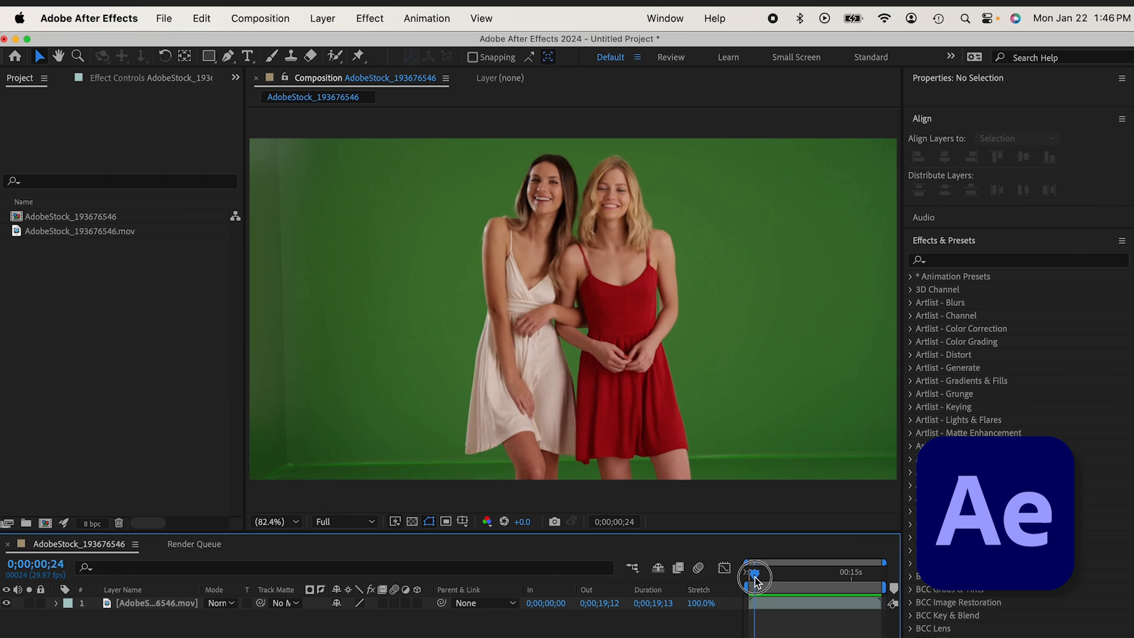
Move the playhead to 0;00;02;04 and export that frame to Photoshop layers.
click(260, 18)
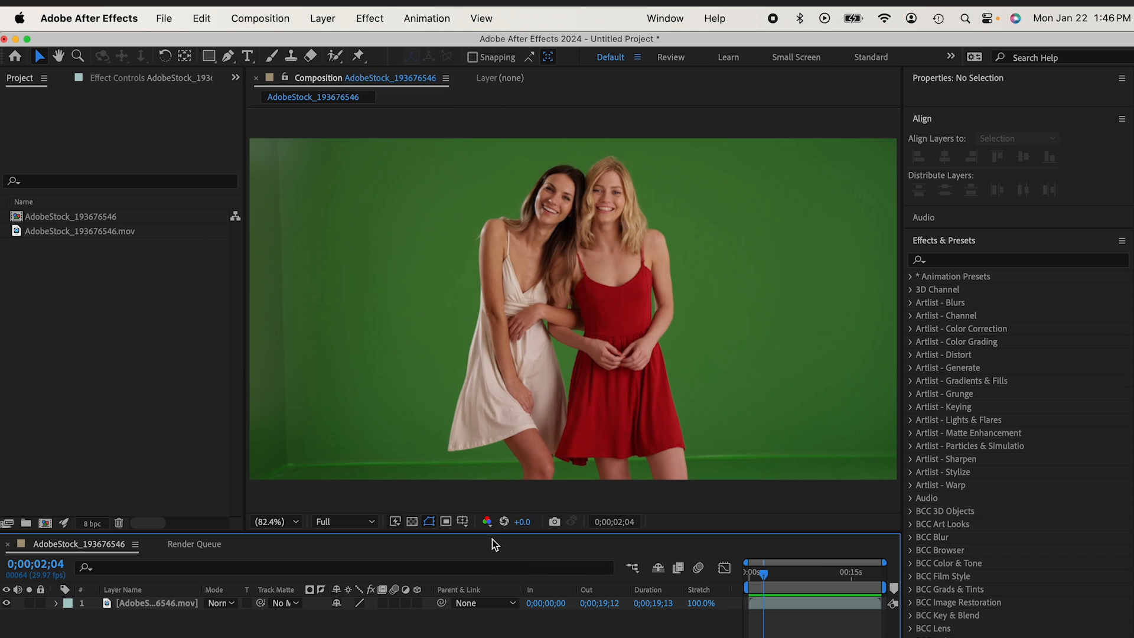
click(193, 544)
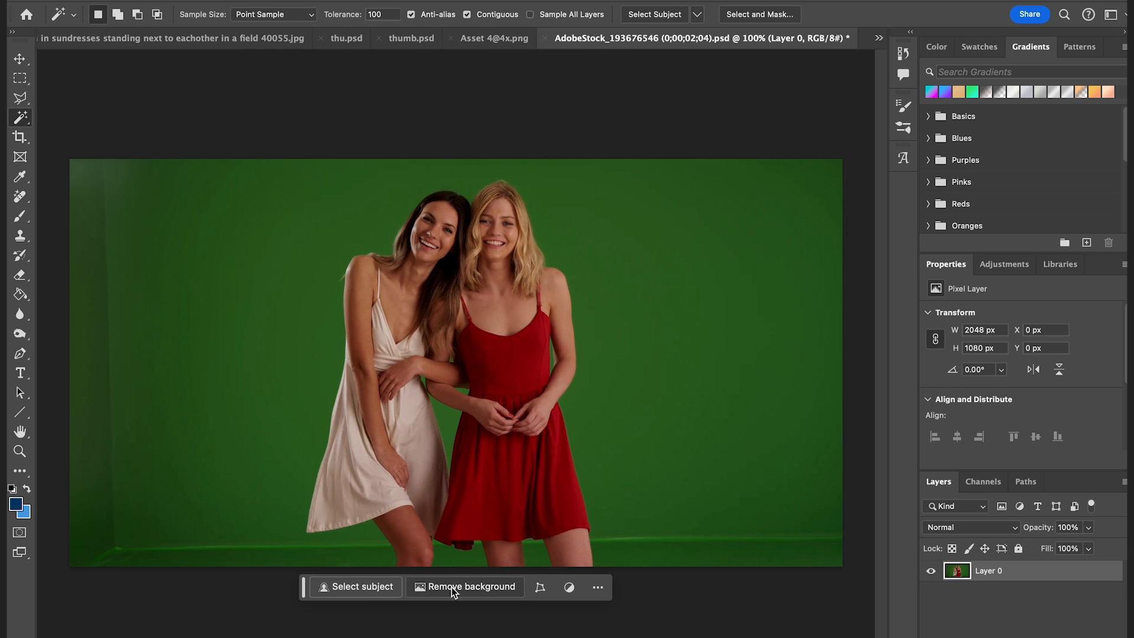
Remove the green backdrop and load the women's cutout mask as a selection.
click(471, 587)
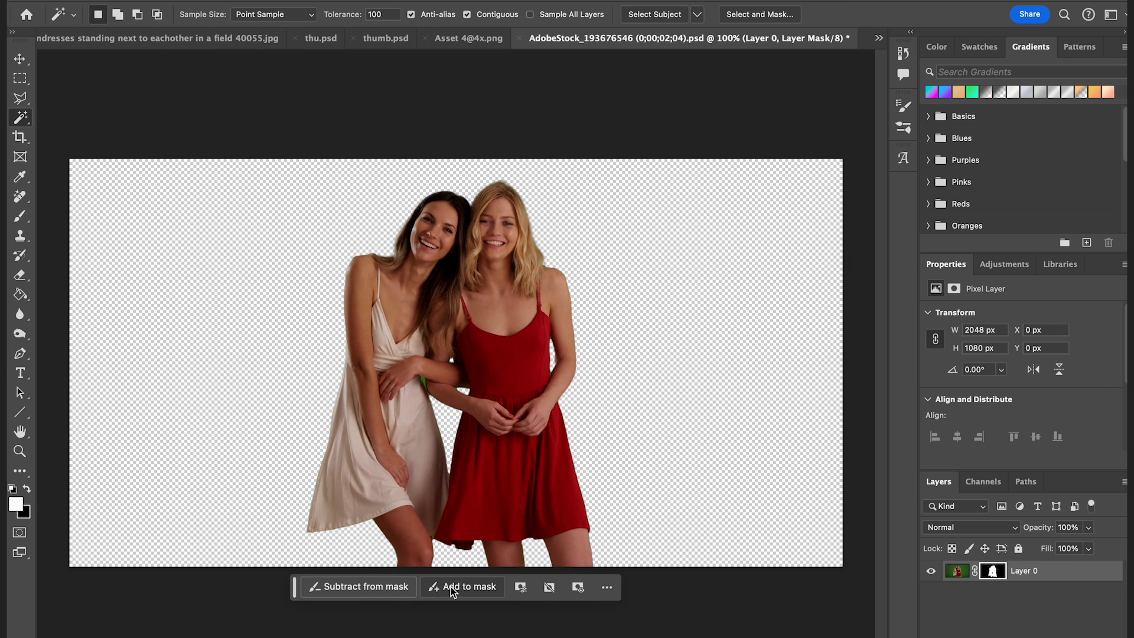
mouse_move(498, 464)
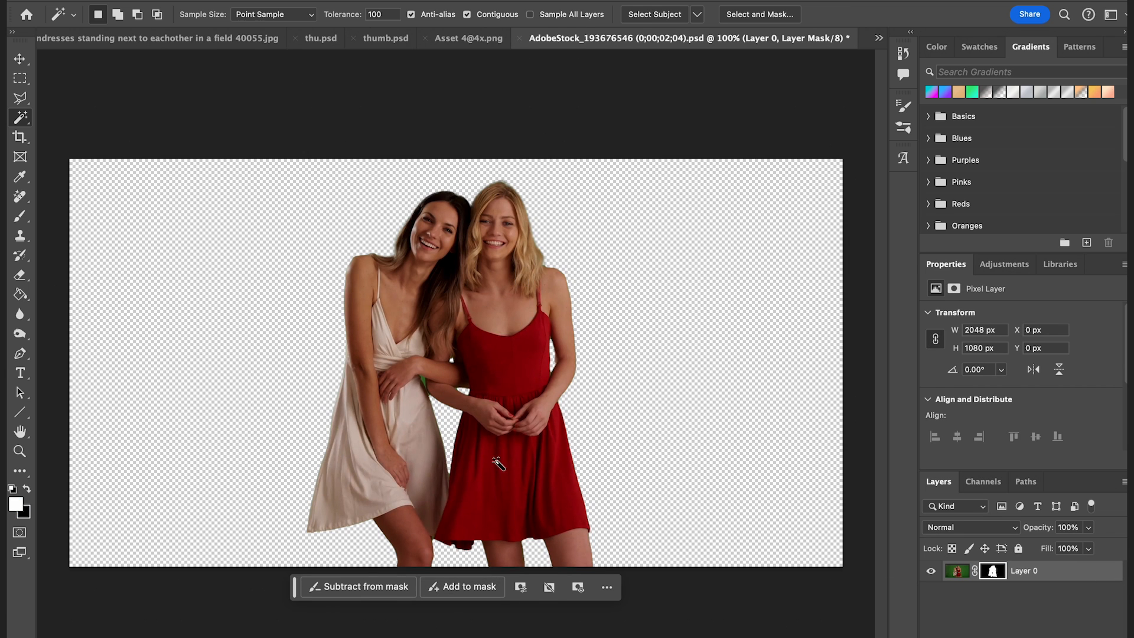
mouse_move(241, 181)
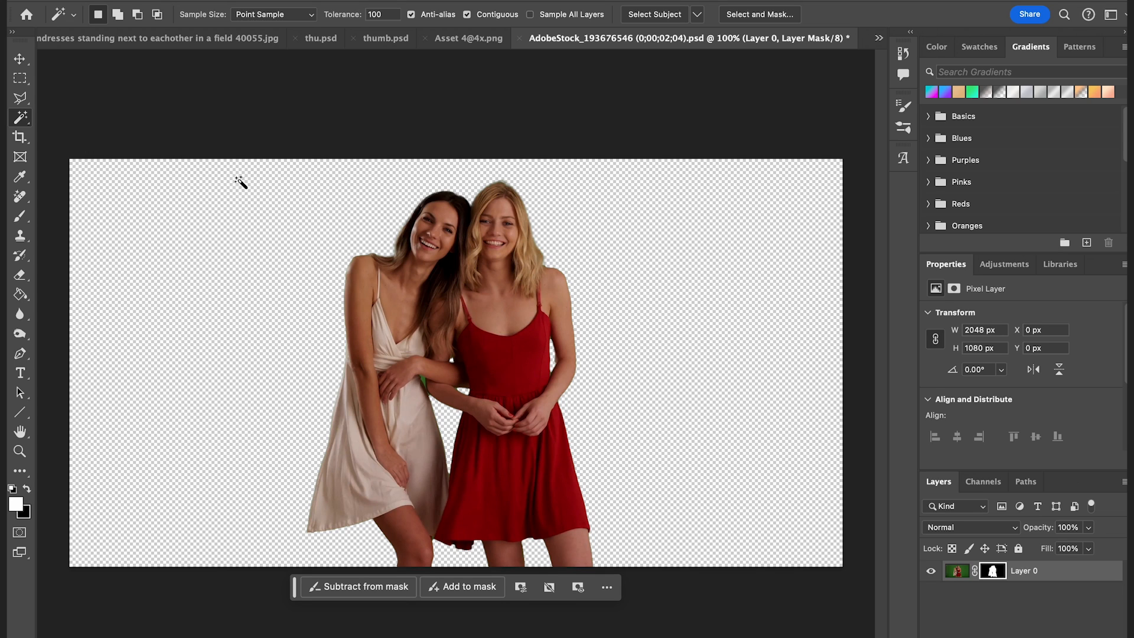
mouse_move(484, 575)
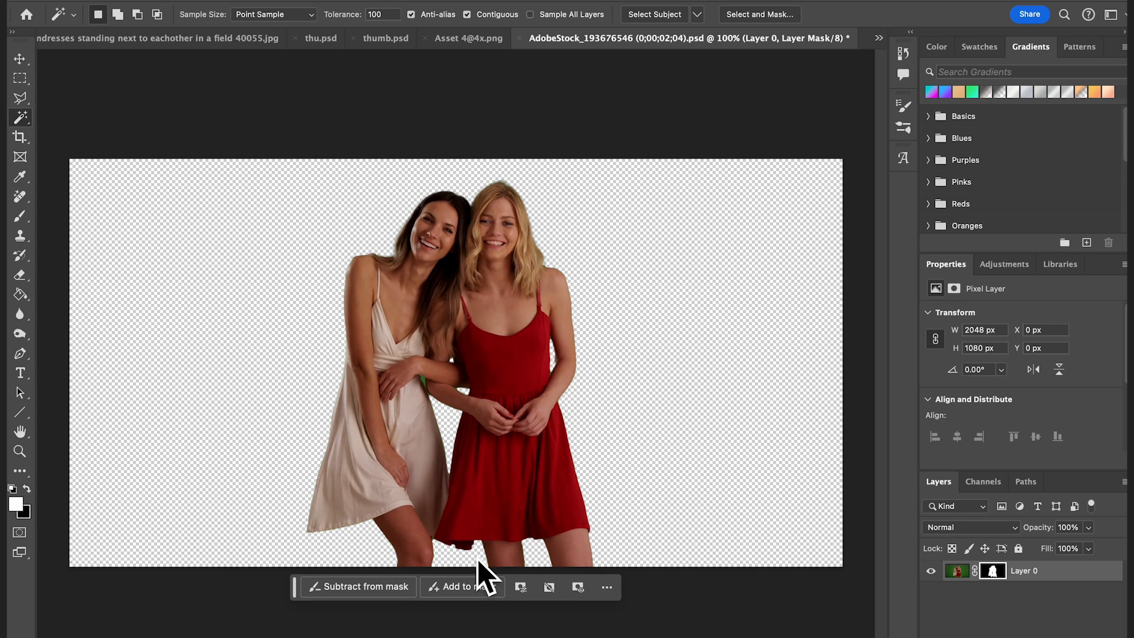
mouse_move(398, 300)
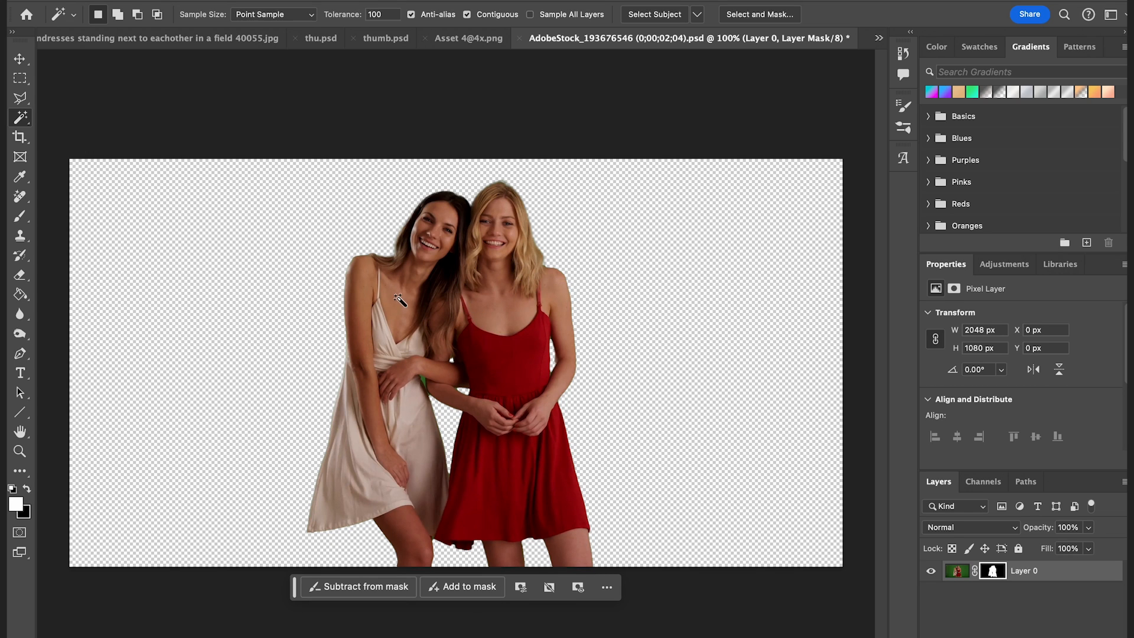
mouse_move(457, 215)
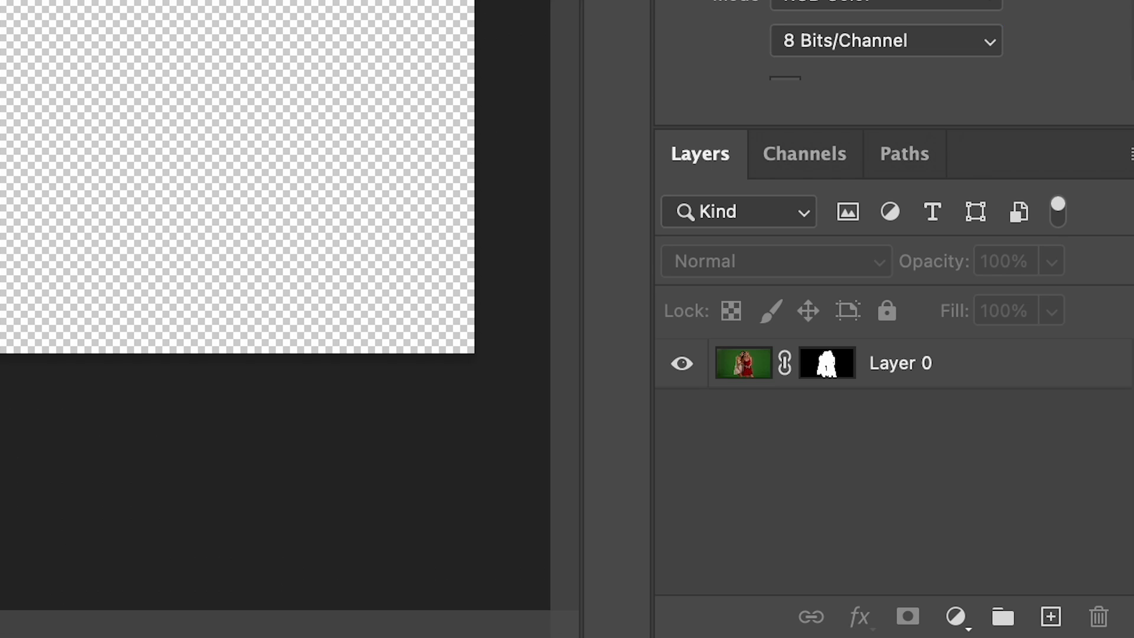
click(743, 362)
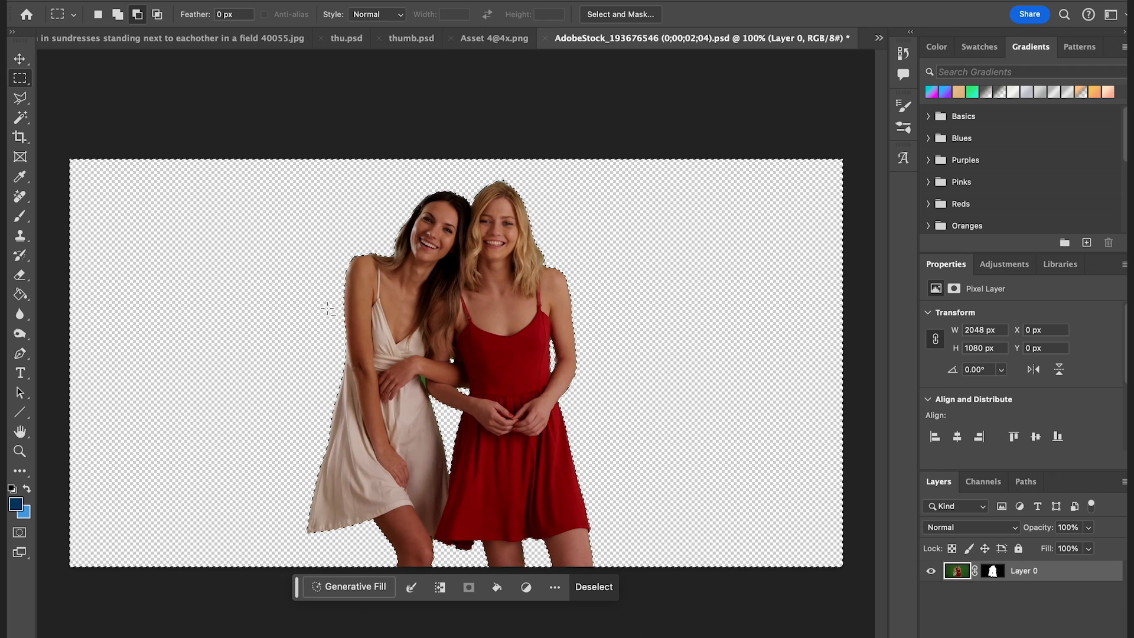
Generate a meadow background from a 'beautiful lar...' prompt and choose the sunset field variation.
click(353, 587)
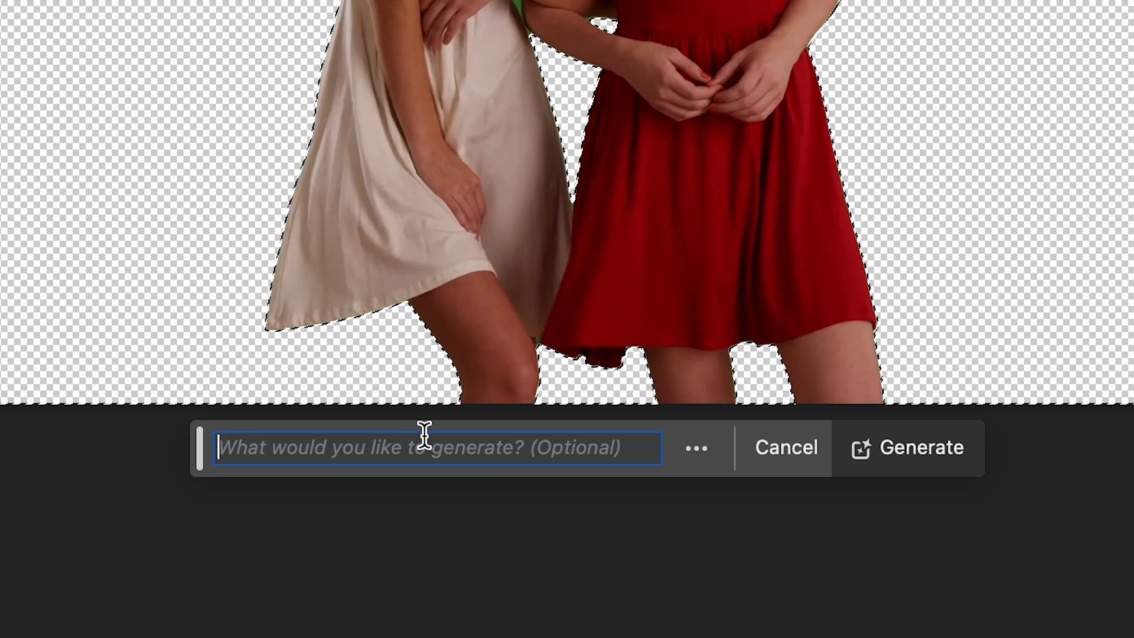
text(beautiful lar)
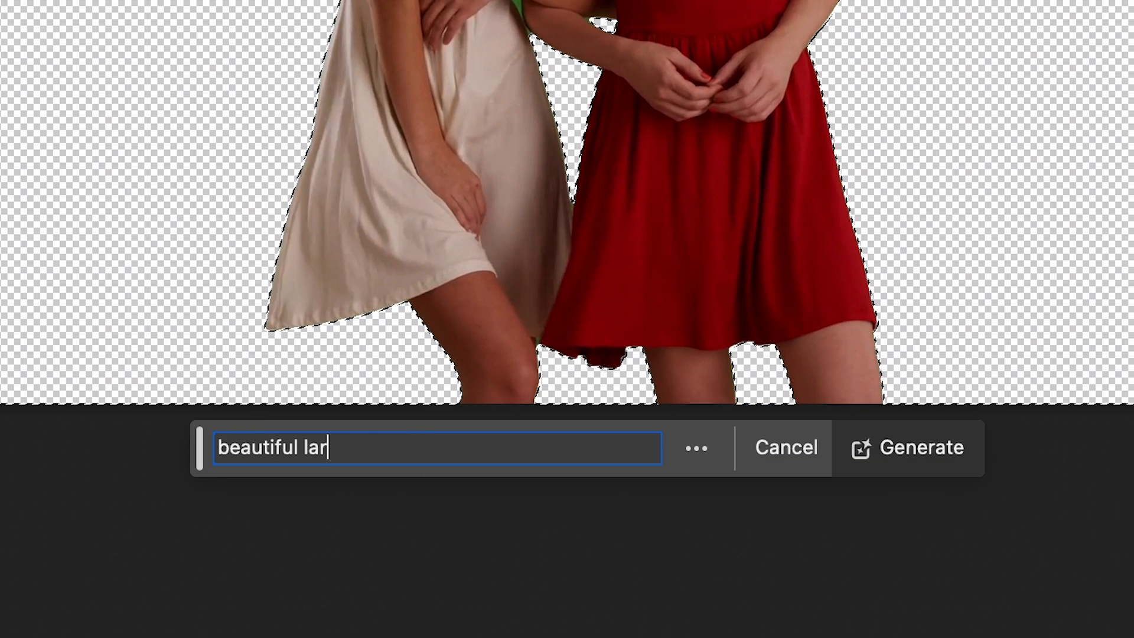
click(923, 447)
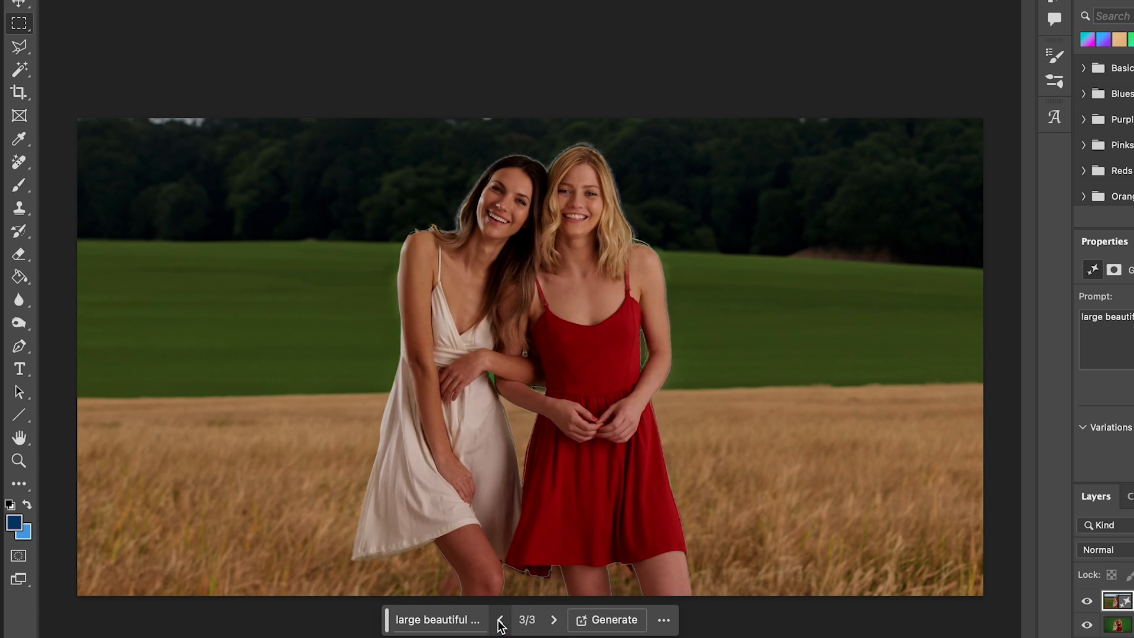
click(499, 620)
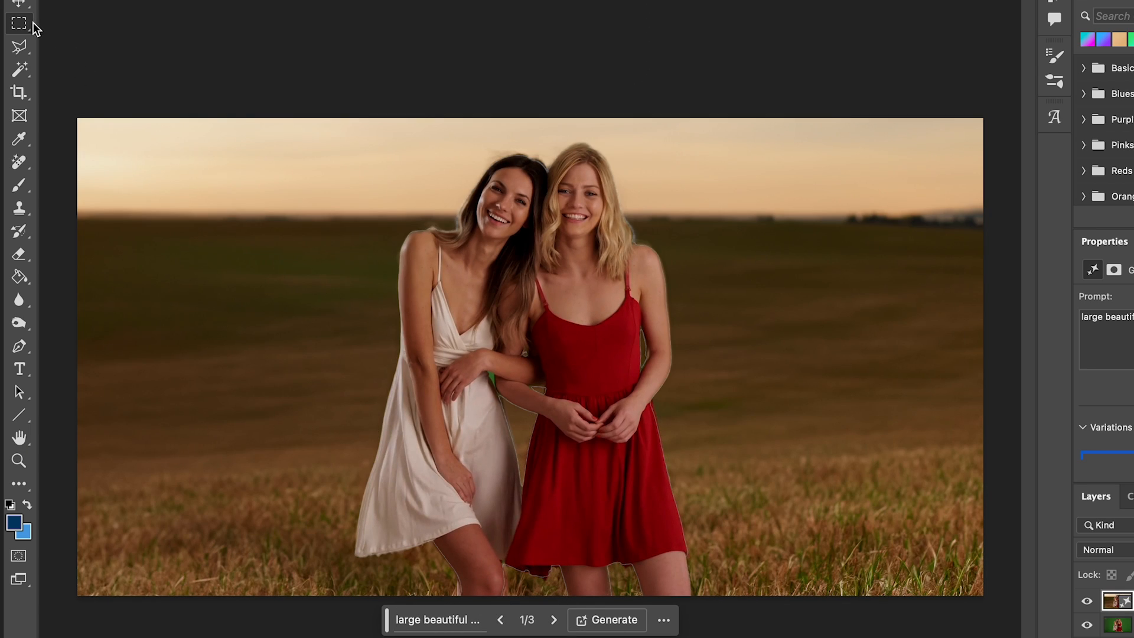
mouse_move(850, 268)
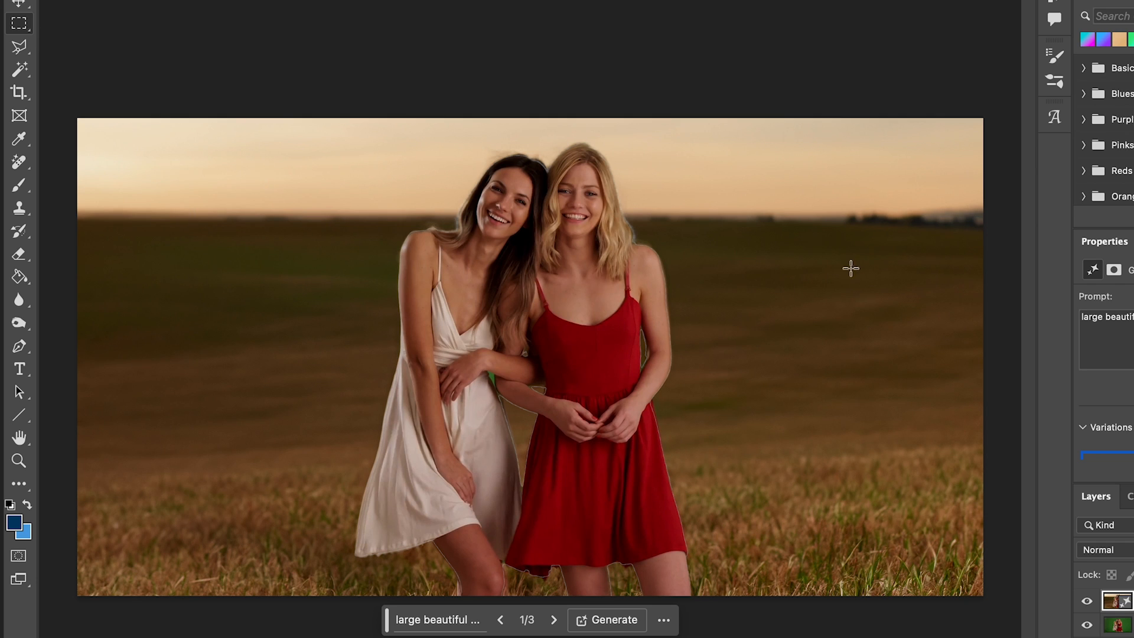
mouse_move(331, 182)
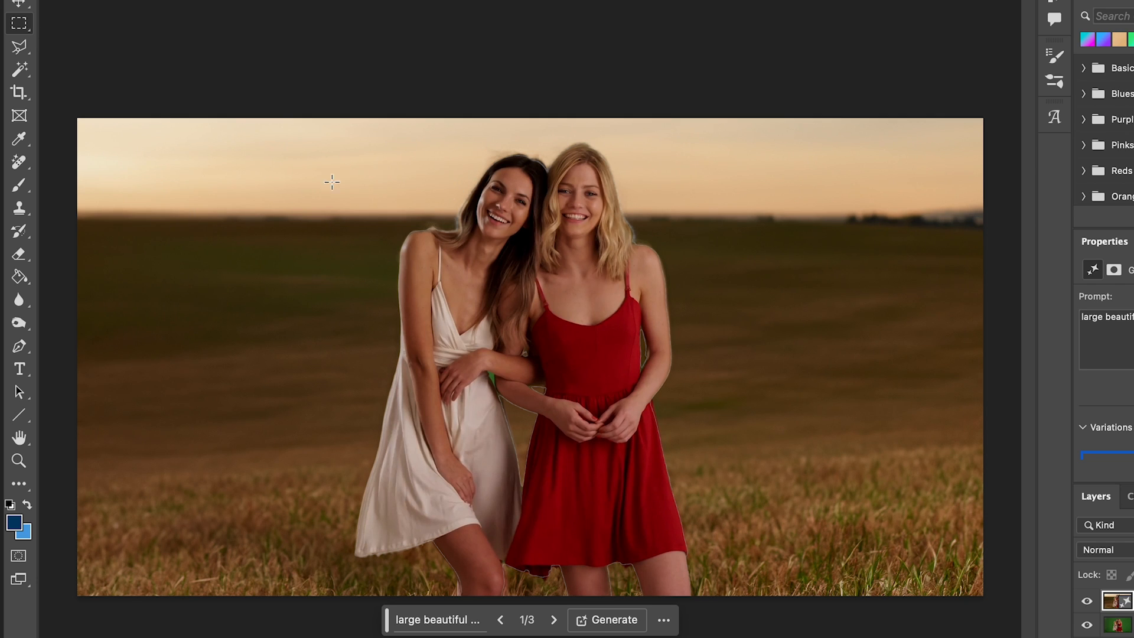
mouse_move(89, 190)
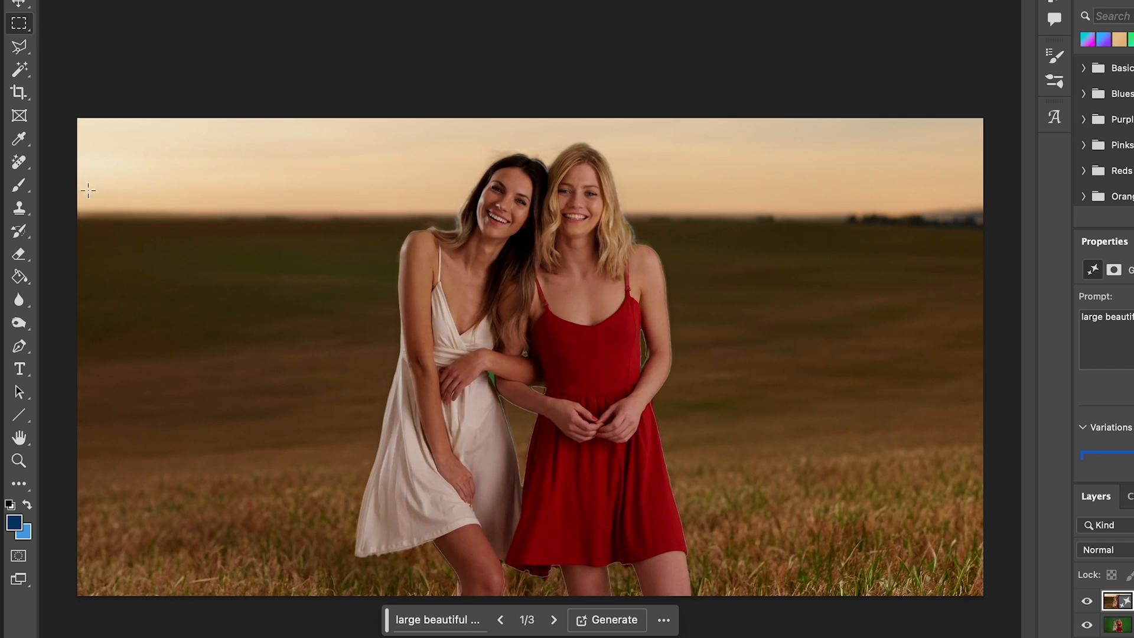
mouse_move(110, 217)
text(remove r)
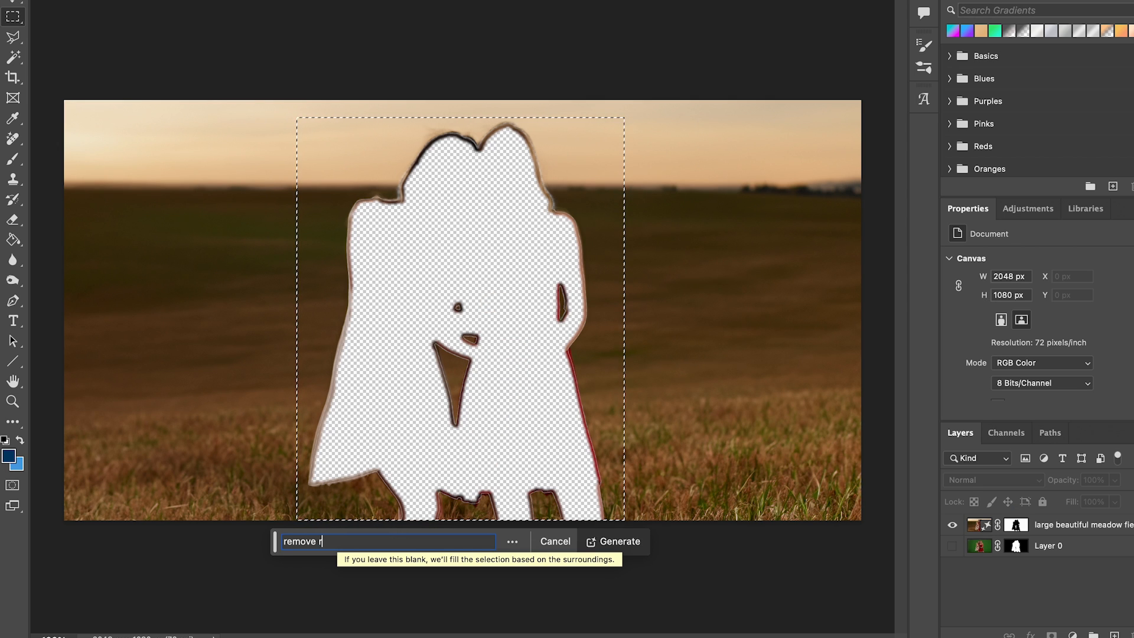
Generative-fill the women-shaped gap so the meadow stands alone as a background.
click(613, 541)
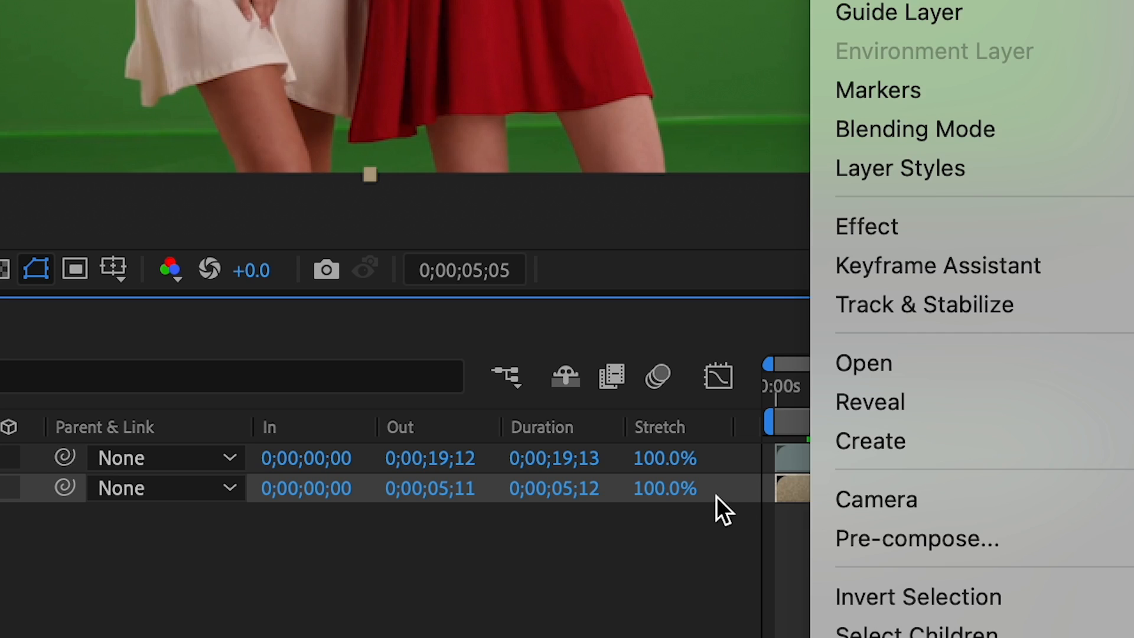
Enable time remapping on the background layer and apply Keylight to the green-screen clip.
click(849, 413)
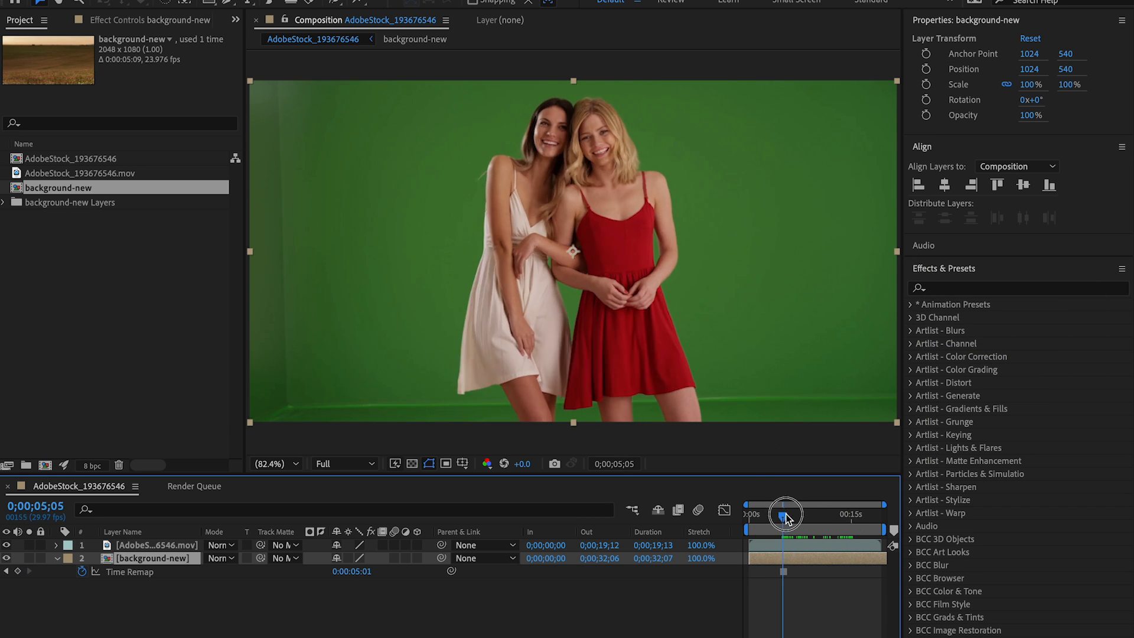
text(key)
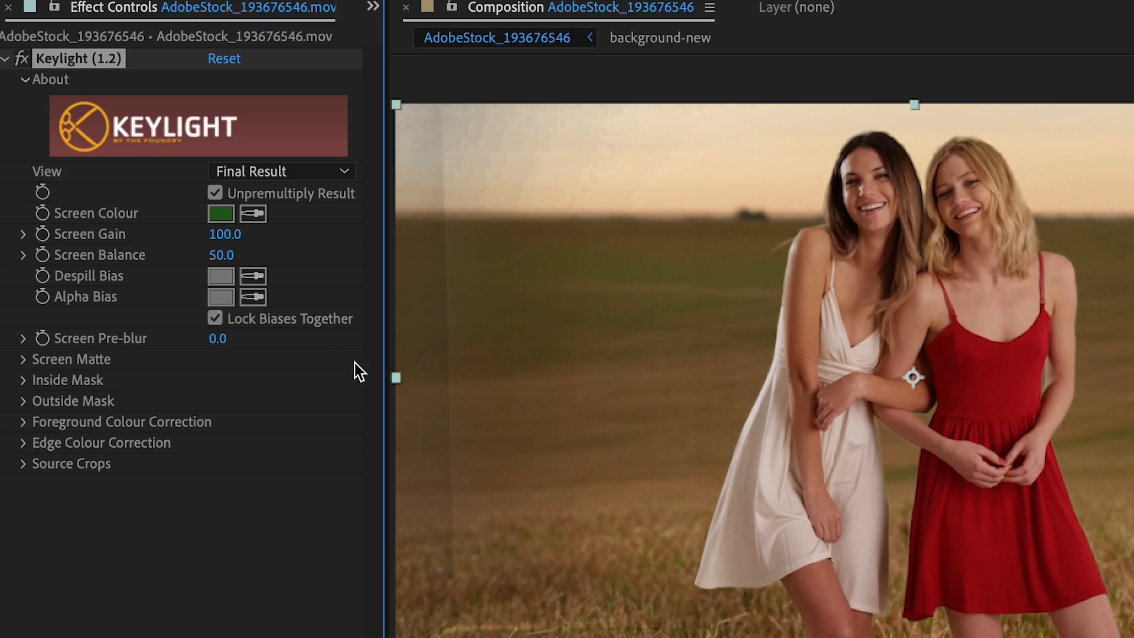
Switch Keylight to Screen Matte view and expand the matte clipping settings.
click(281, 171)
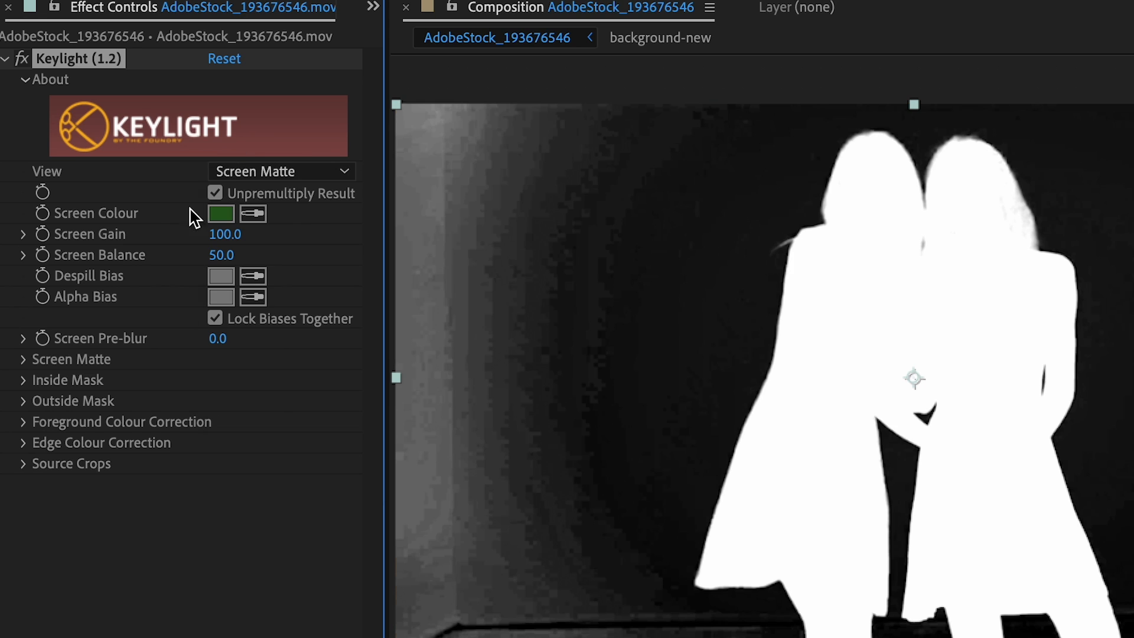
mouse_move(48, 368)
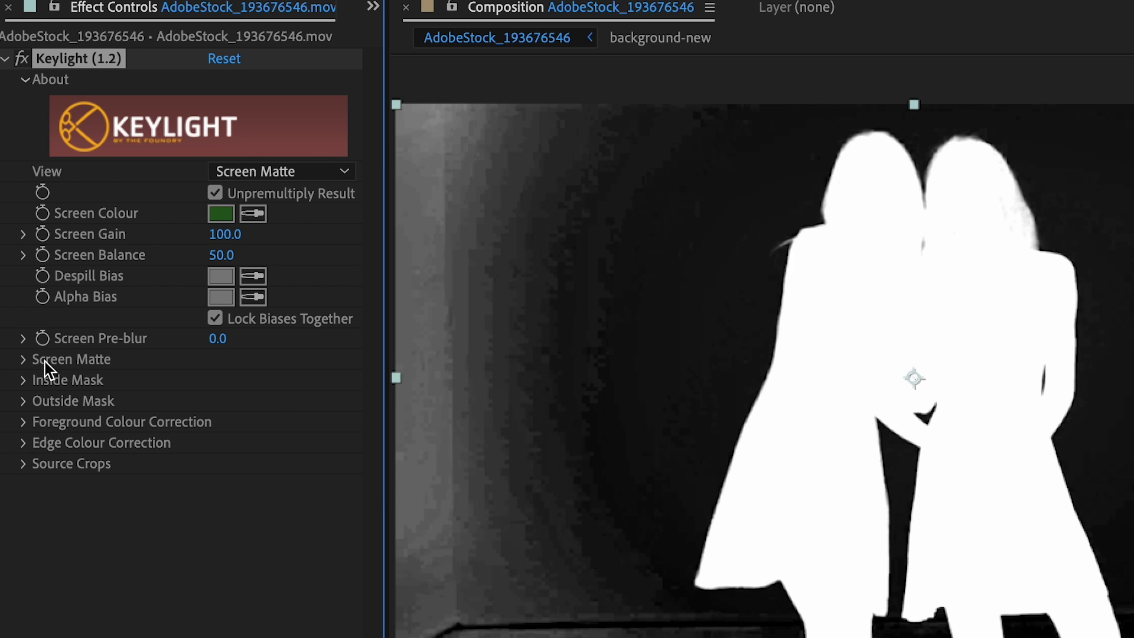
click(23, 359)
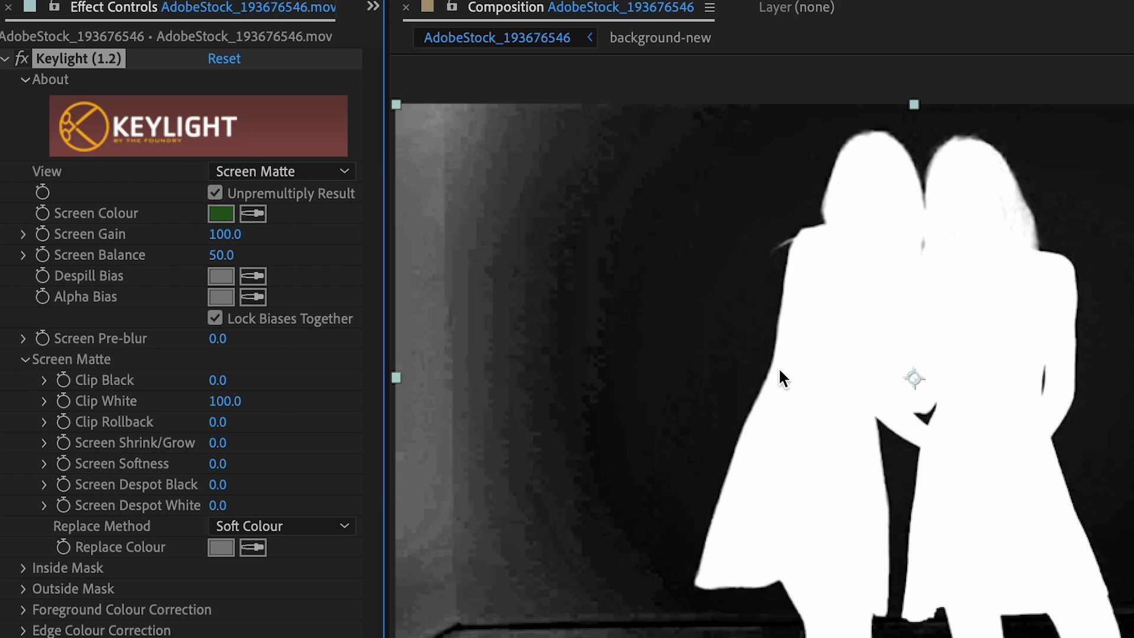
mouse_move(235, 391)
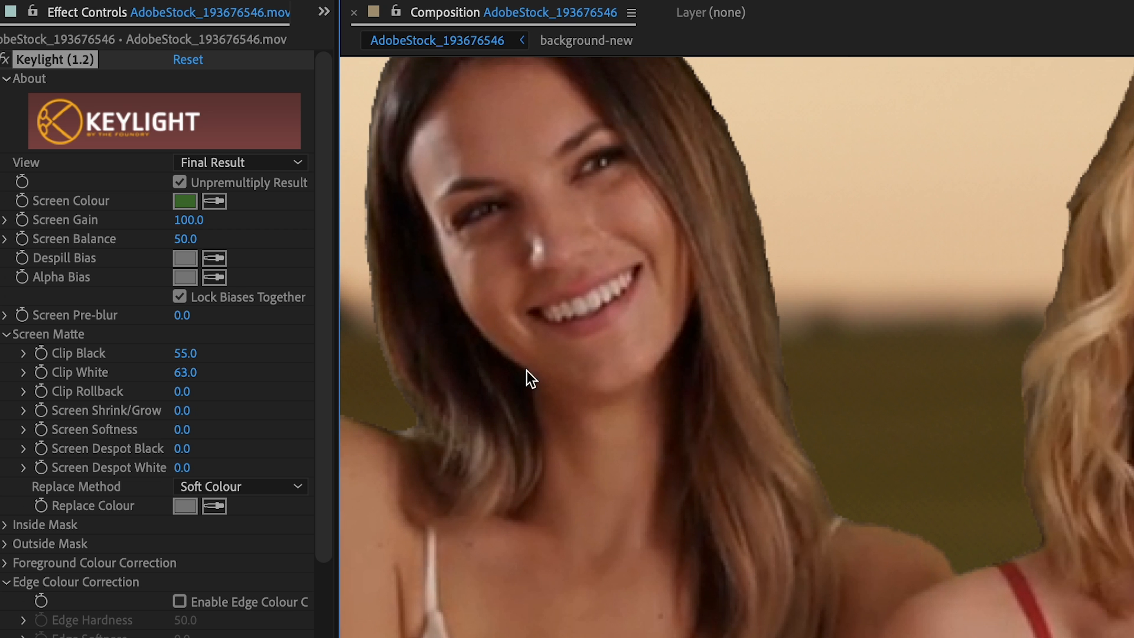
mouse_move(241, 358)
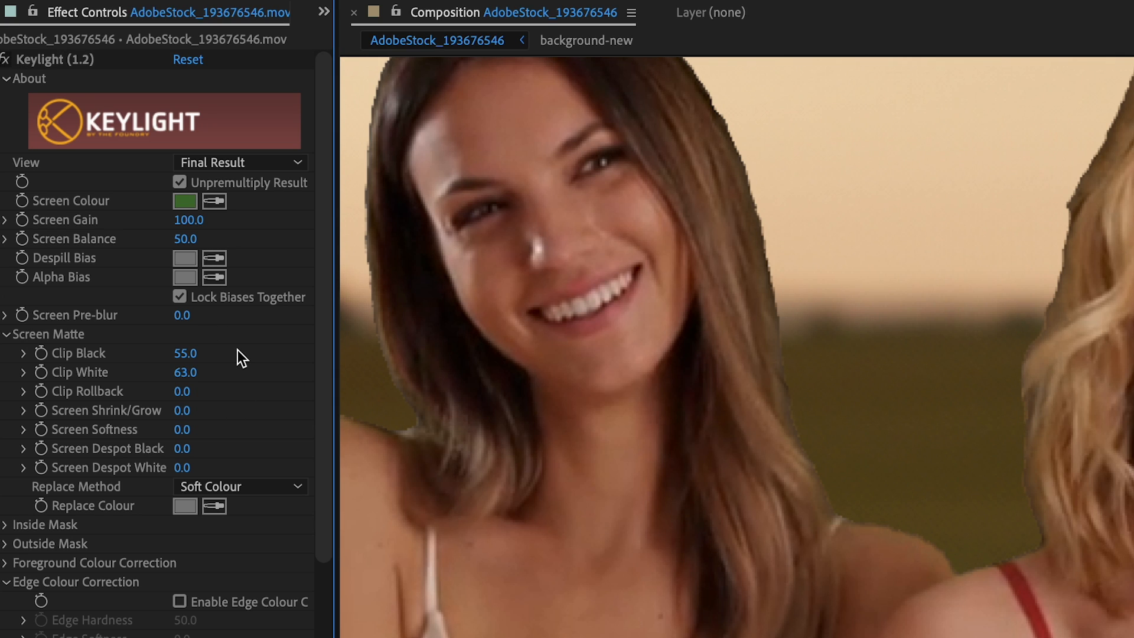
mouse_move(198, 400)
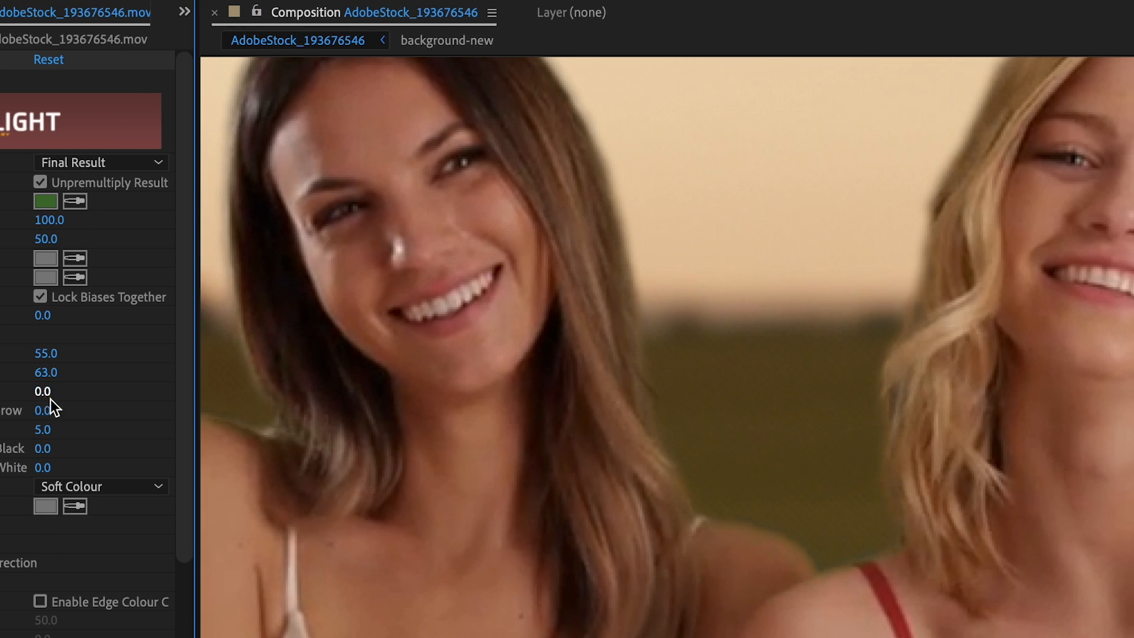
Confirm Screen Softness 5 on the matte tightened with Clip Black 55 and Clip White 63.
click(383, 372)
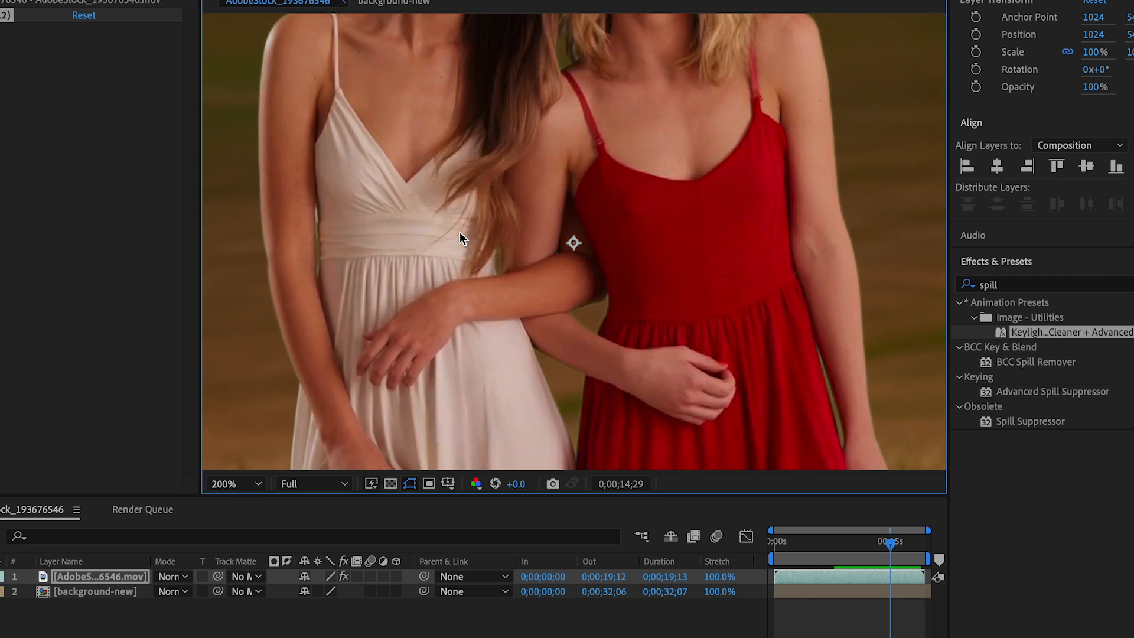
Duplicate the keyed footage and pre-compose it, moving all attributes into the new composition.
click(231, 483)
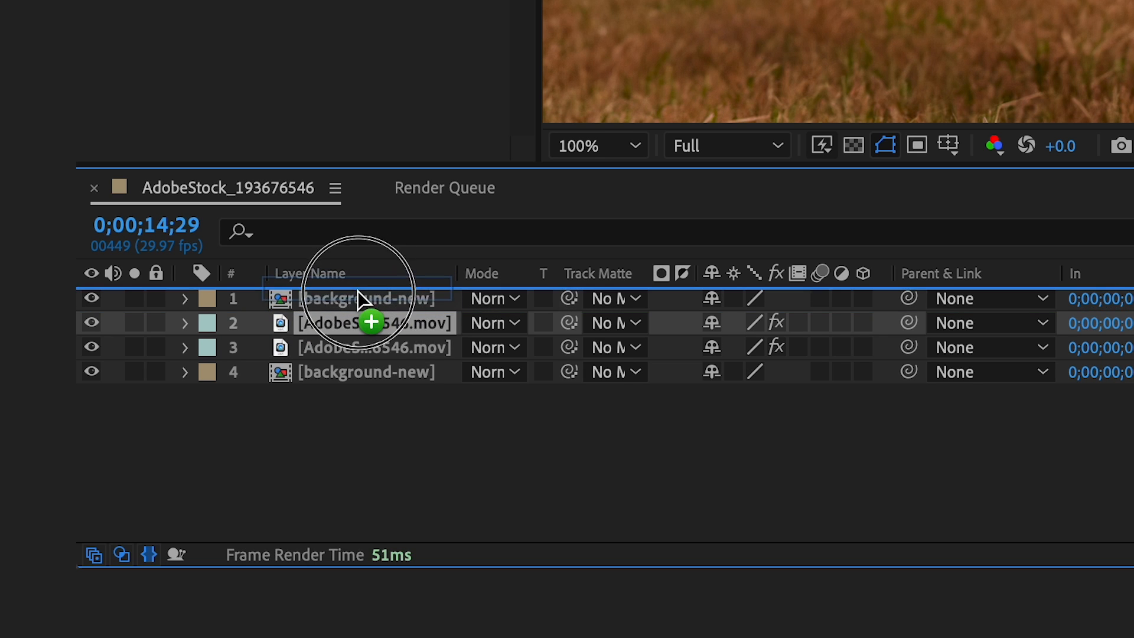
right_click(361, 322)
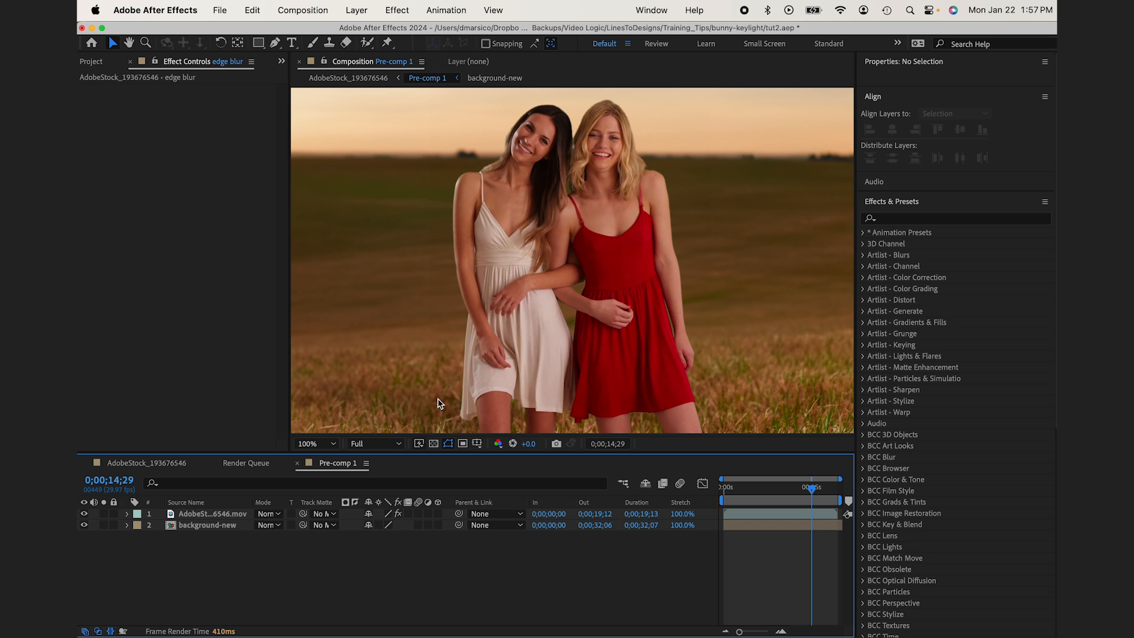
click(213, 514)
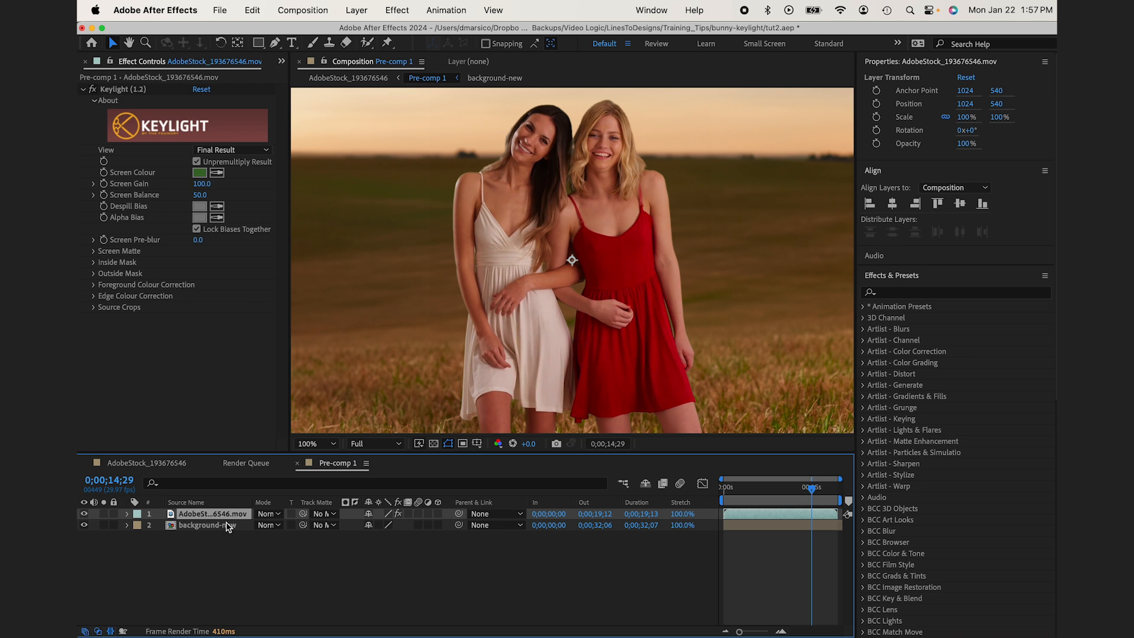
right_click(227, 527)
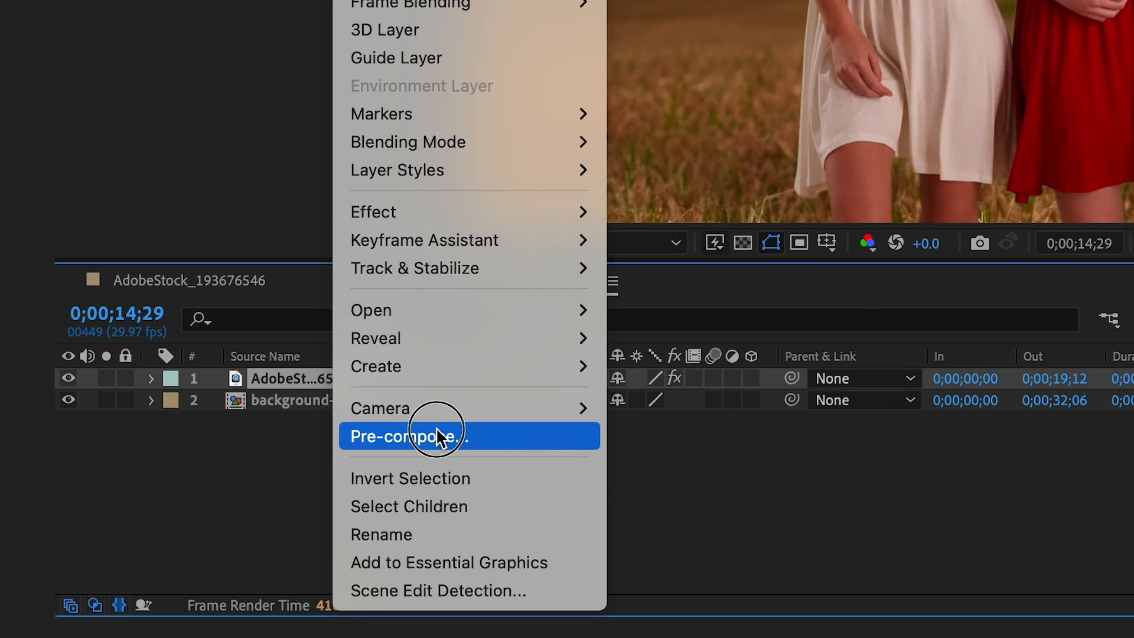
click(403, 436)
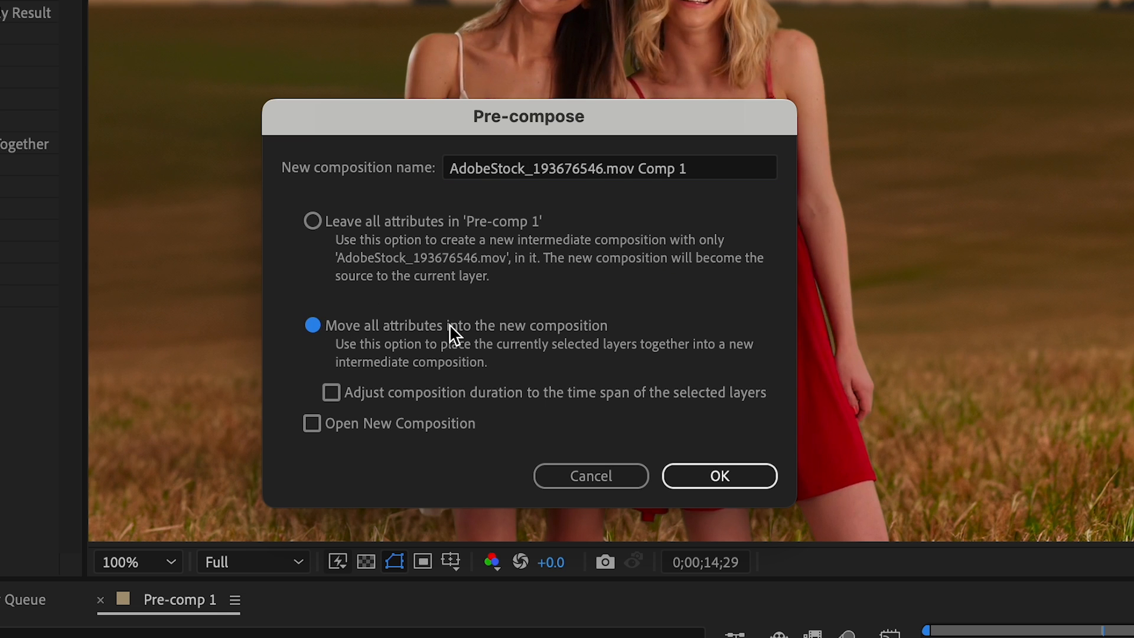
click(719, 476)
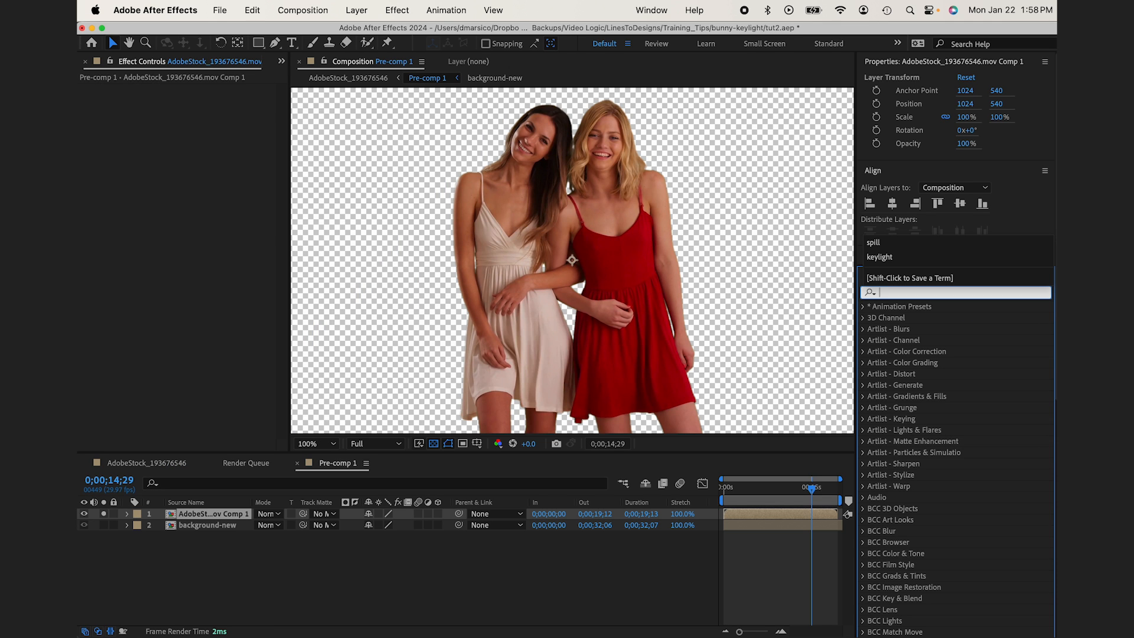
Apply Simple Choker and the Invert Alpha preset to turn the matte into a thin silhouette outline.
text(simple)
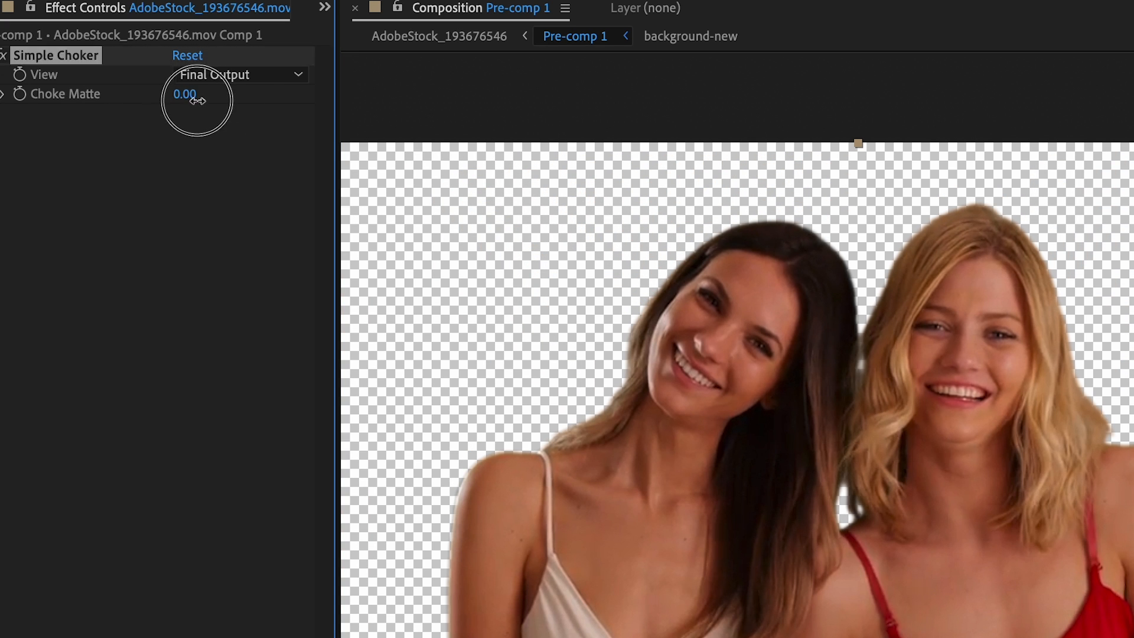
text(invert)
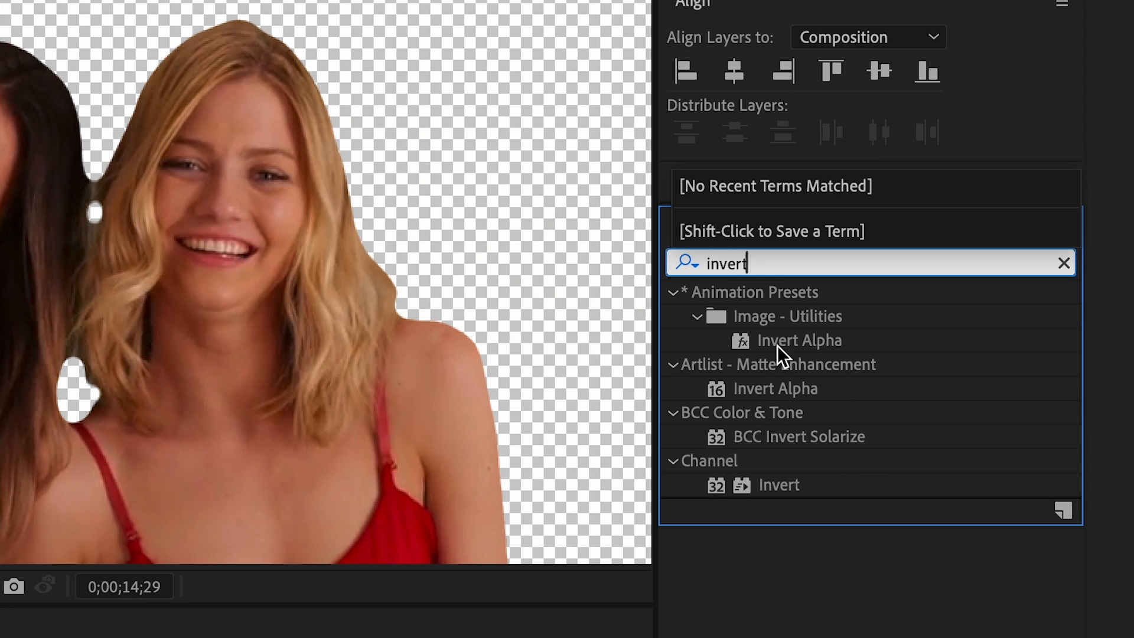
mouse_move(784, 348)
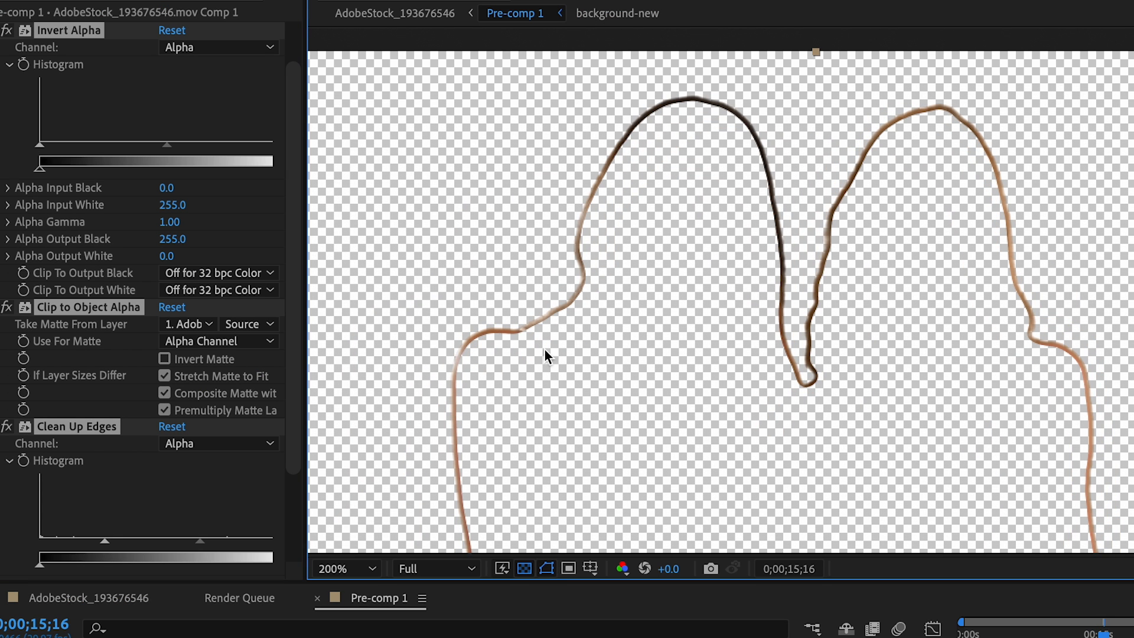
mouse_move(159, 618)
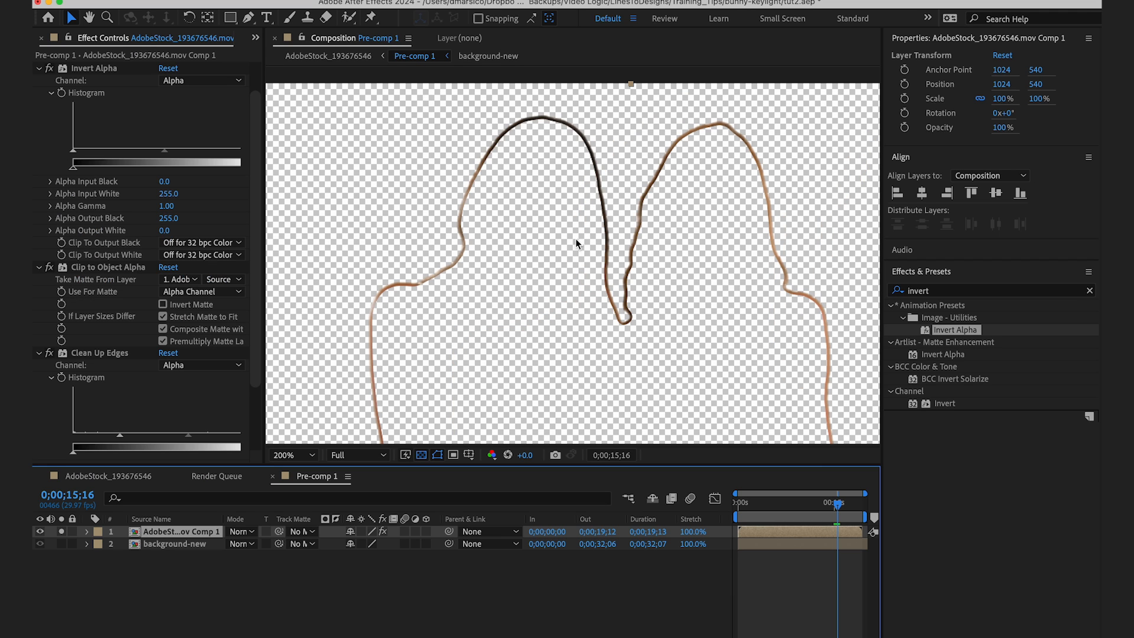
Track-matte the background to the outline comp, add Gaussian Blur, name it 'edge blur' at 42% opacity.
click(40, 543)
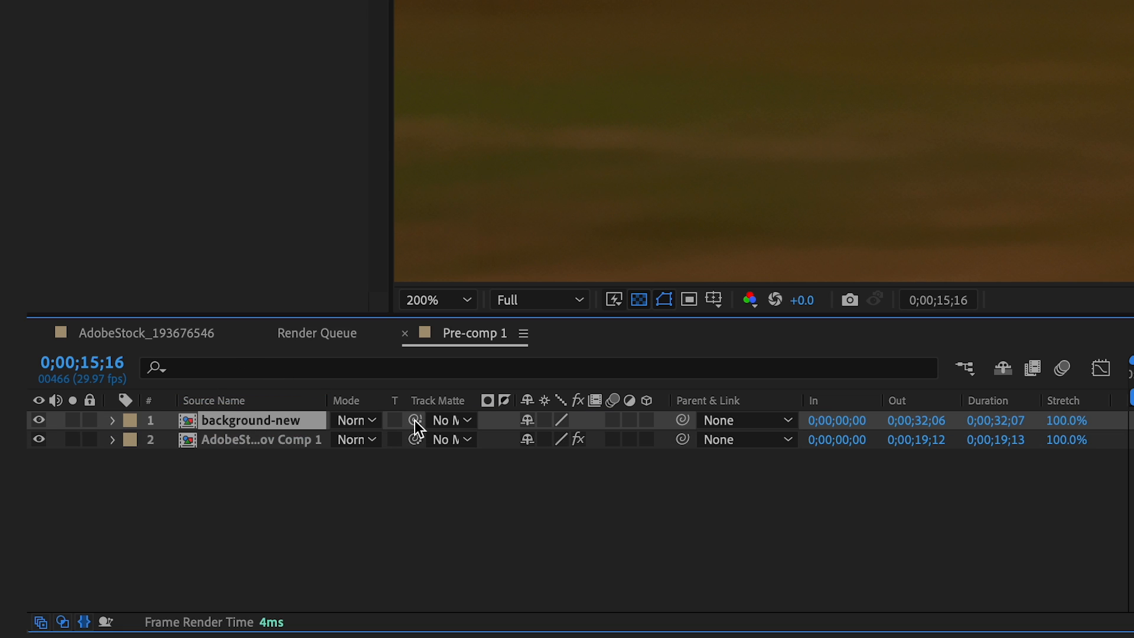
mouse_move(433, 425)
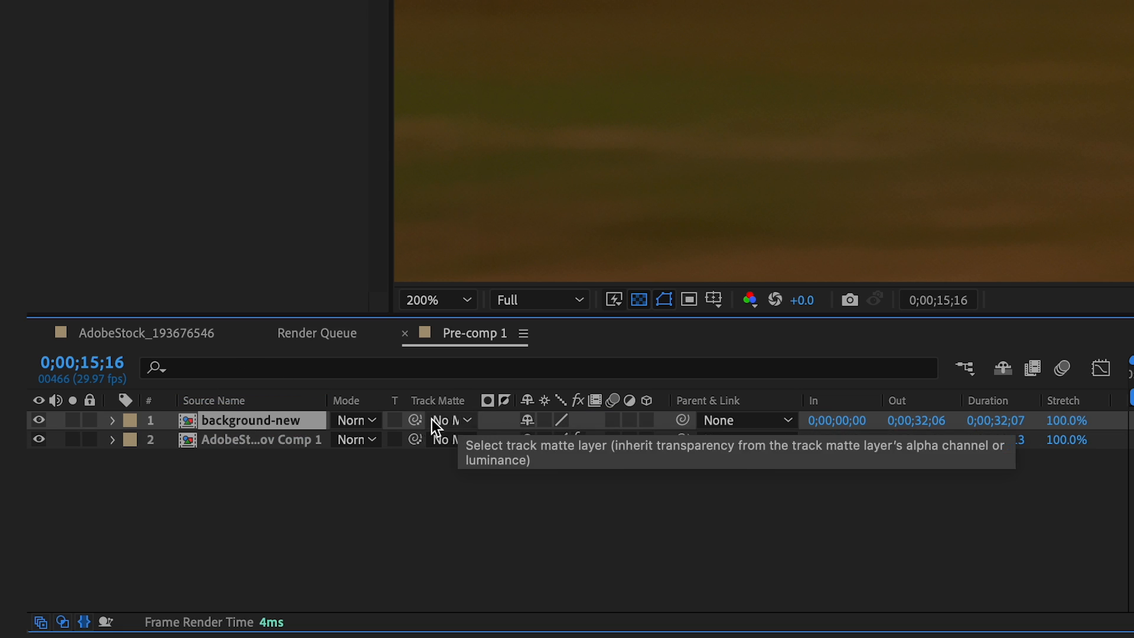
click(448, 421)
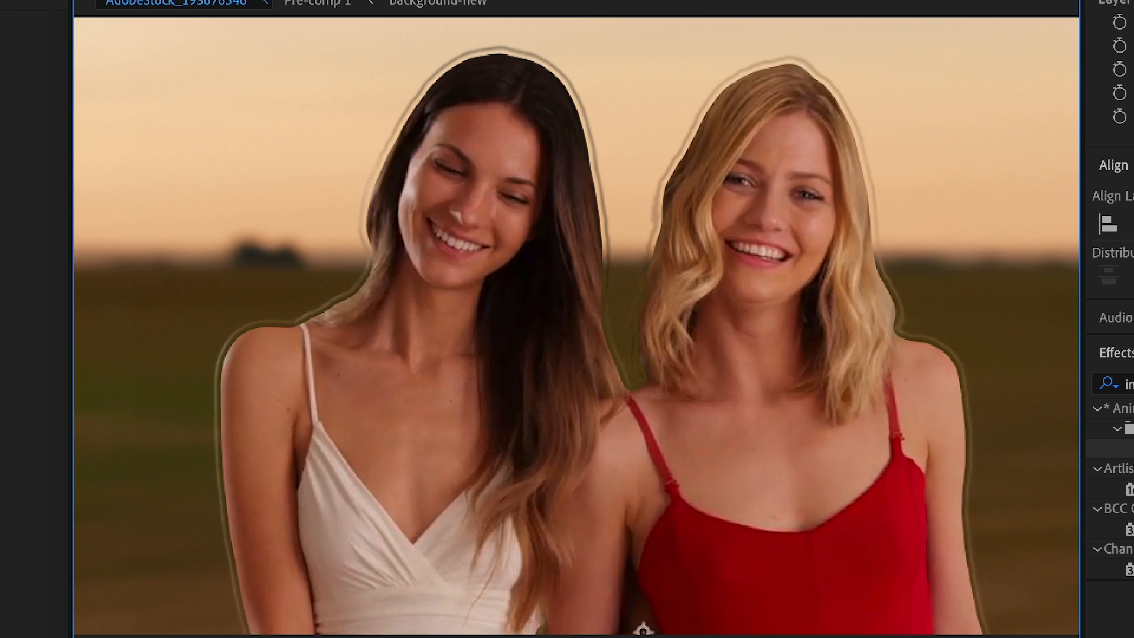
text(gaus)
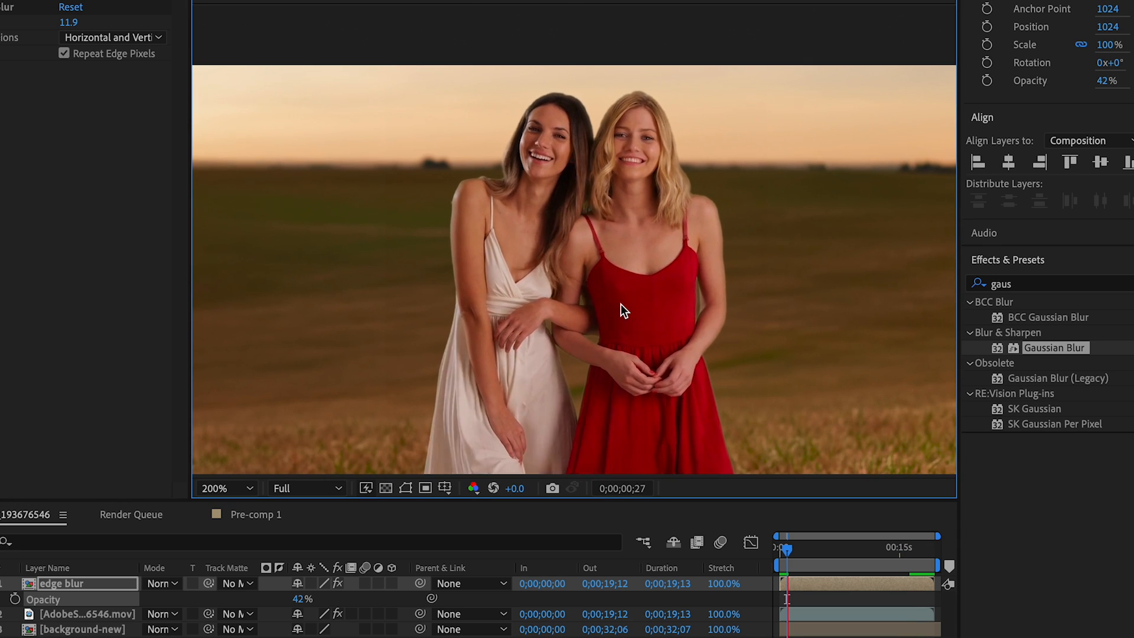
click(777, 547)
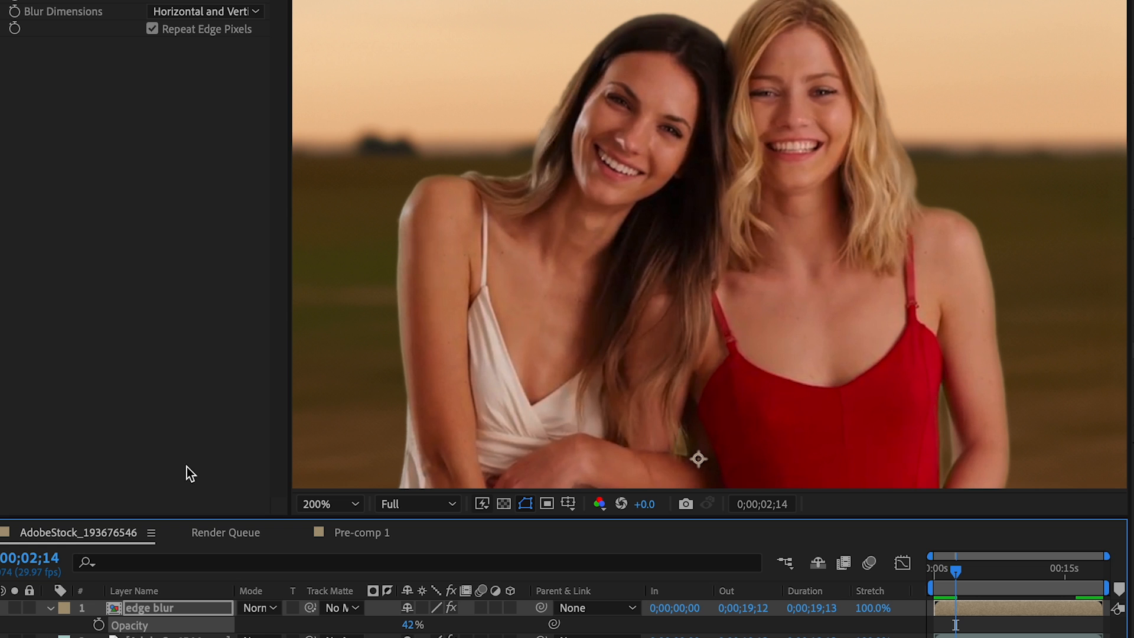
Set the edge blur layer to Add mode and its duplicate edge blur 2 to Darken.
click(258, 607)
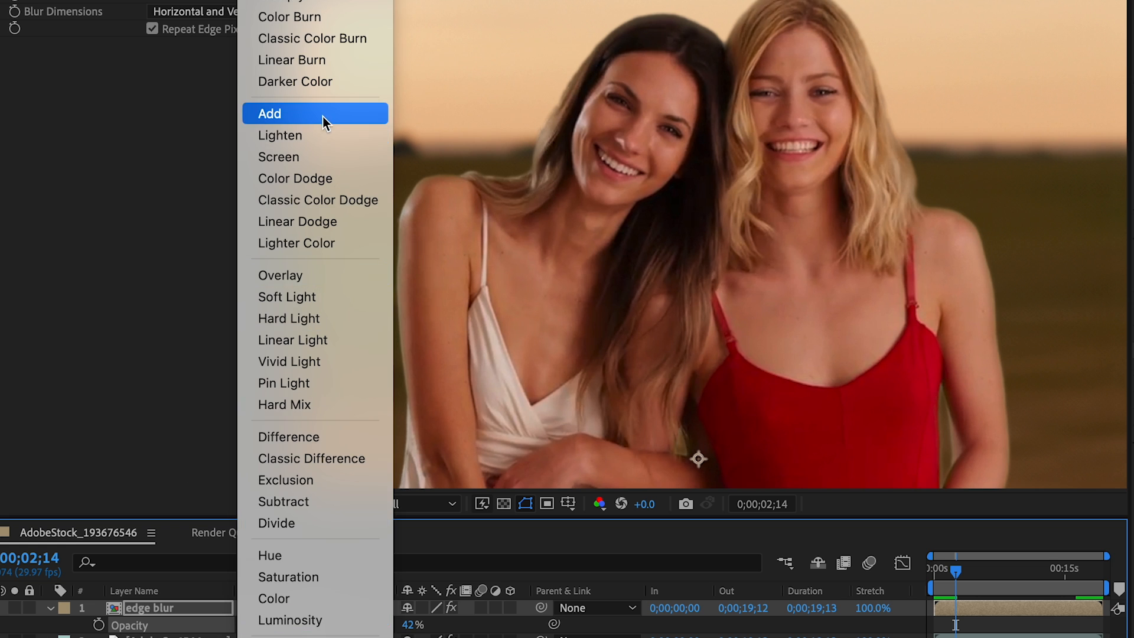
click(269, 114)
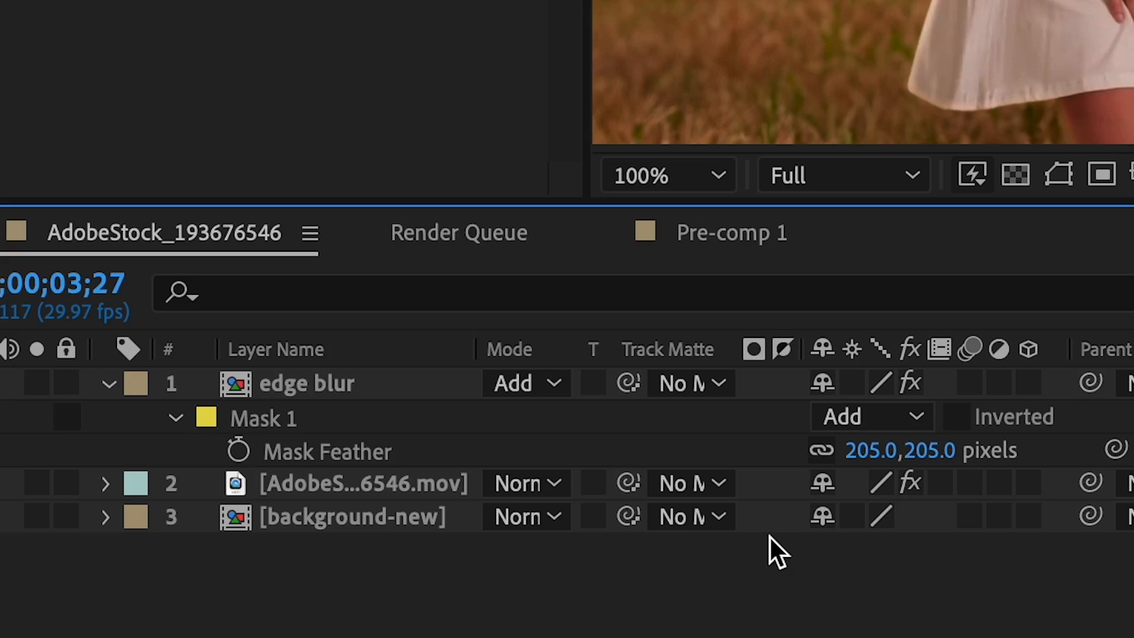
mouse_move(432, 404)
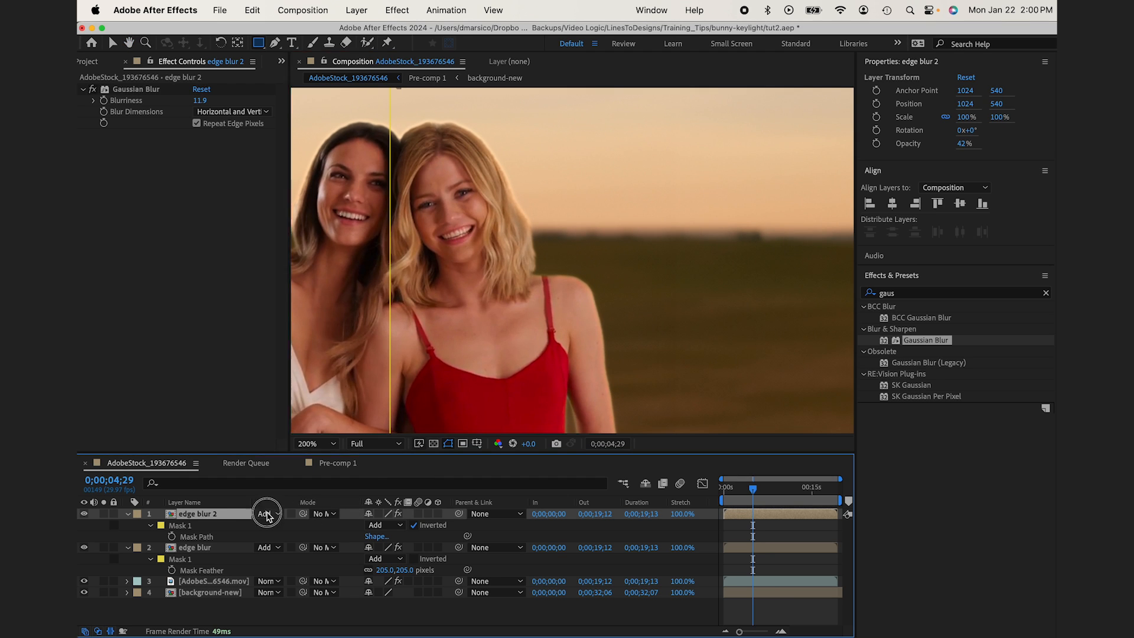
click(266, 514)
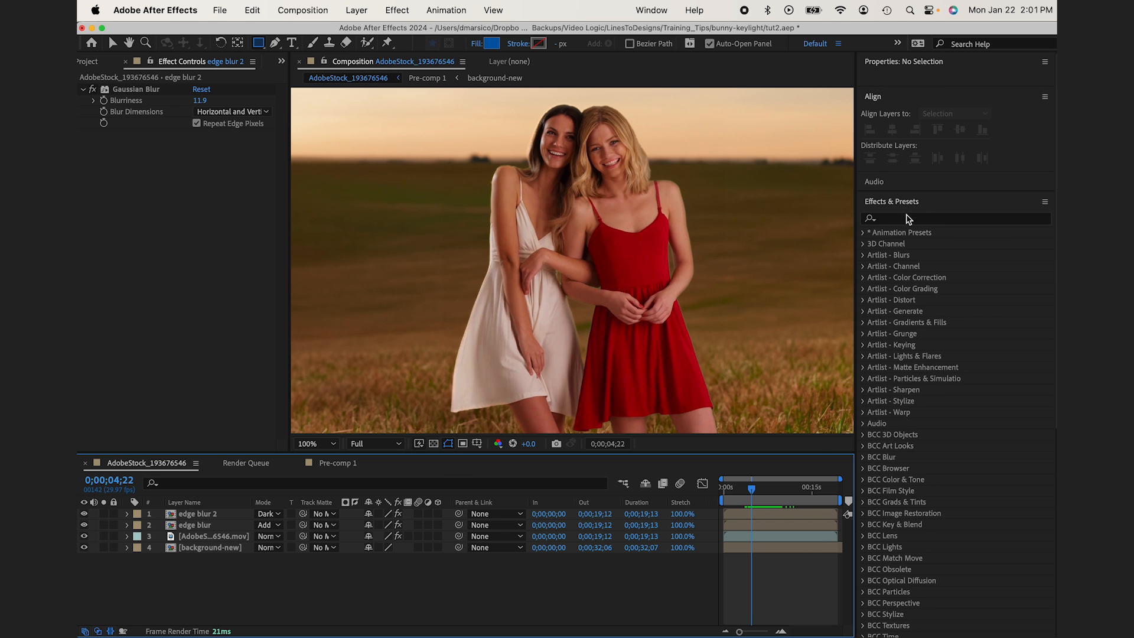
Search 'lumet' in Effects & Presets and bring up the Lumetri Scopes panel.
text(lumet)
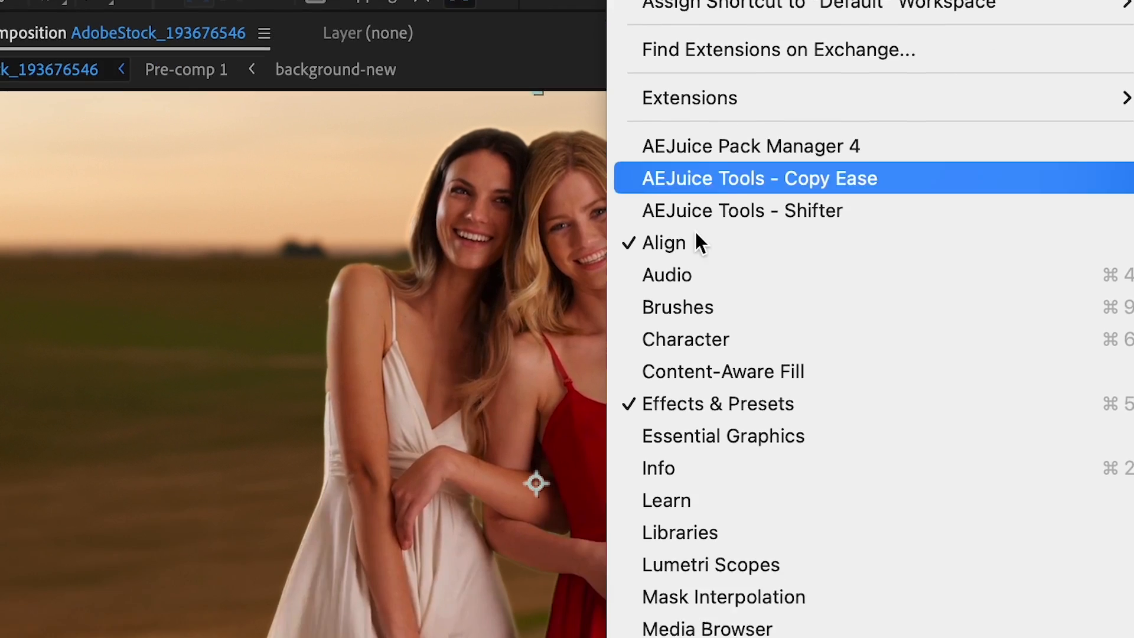
click(710, 564)
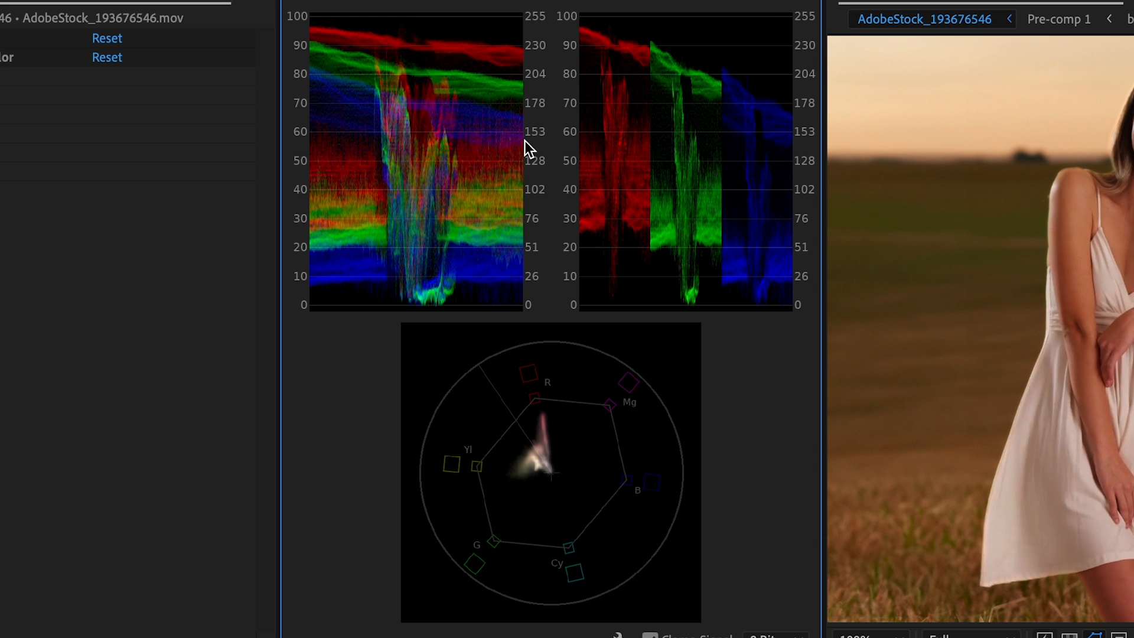
mouse_move(374, 140)
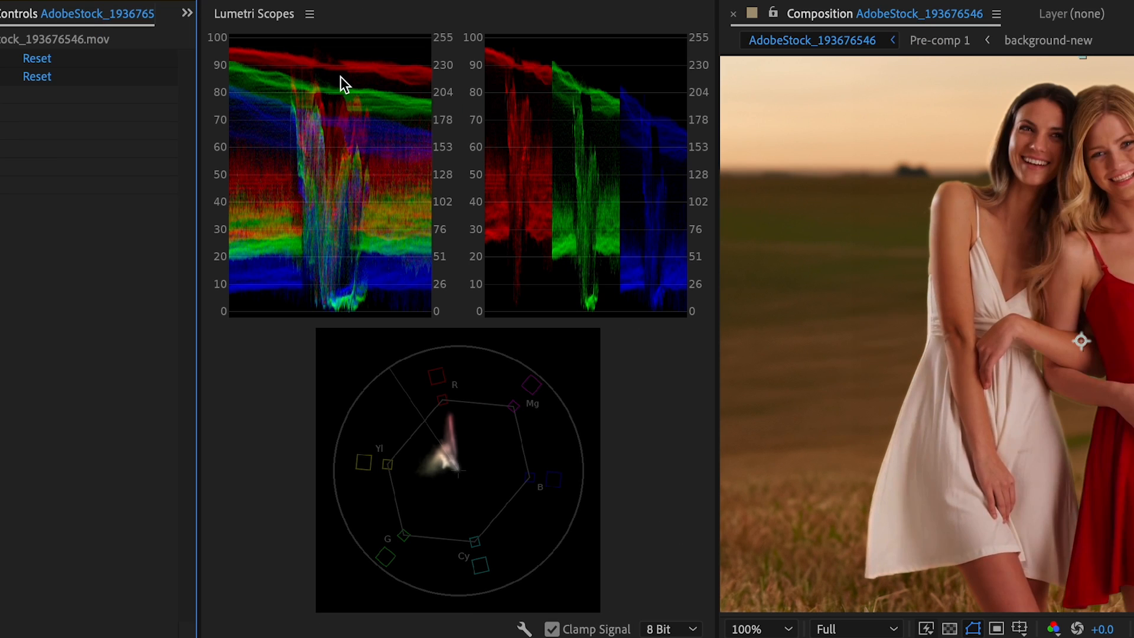
mouse_move(333, 72)
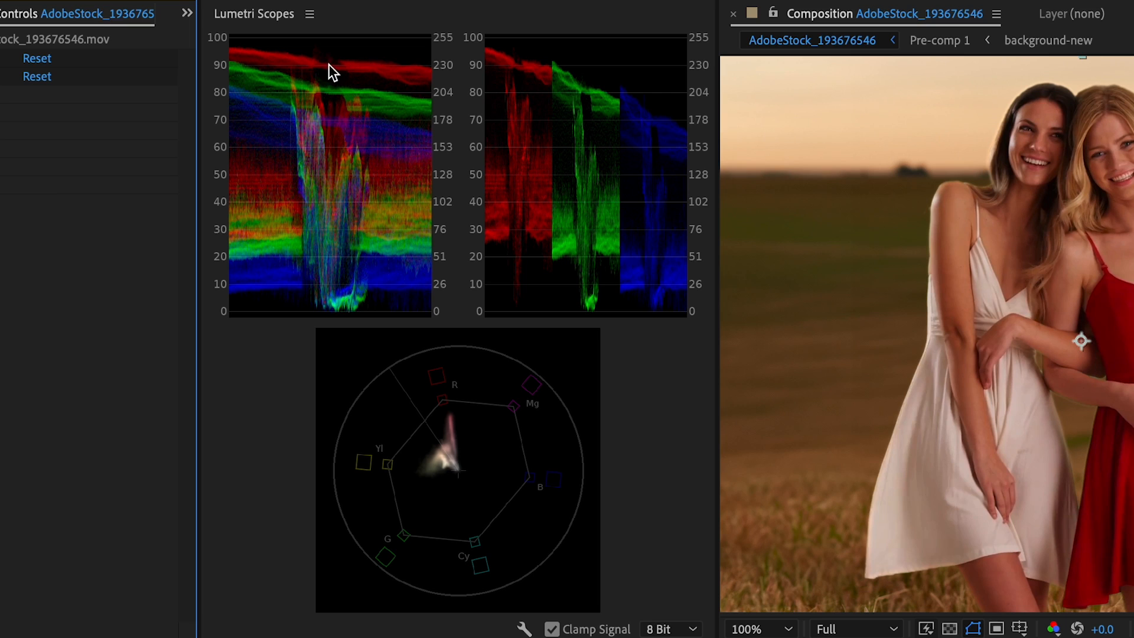
mouse_move(227, 314)
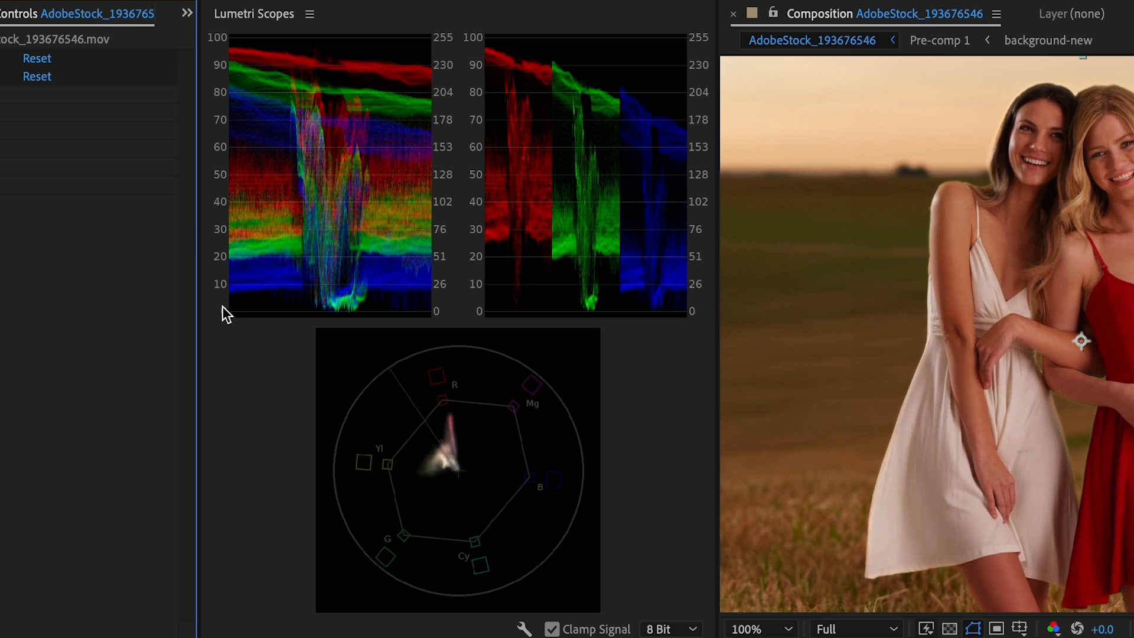
mouse_move(249, 186)
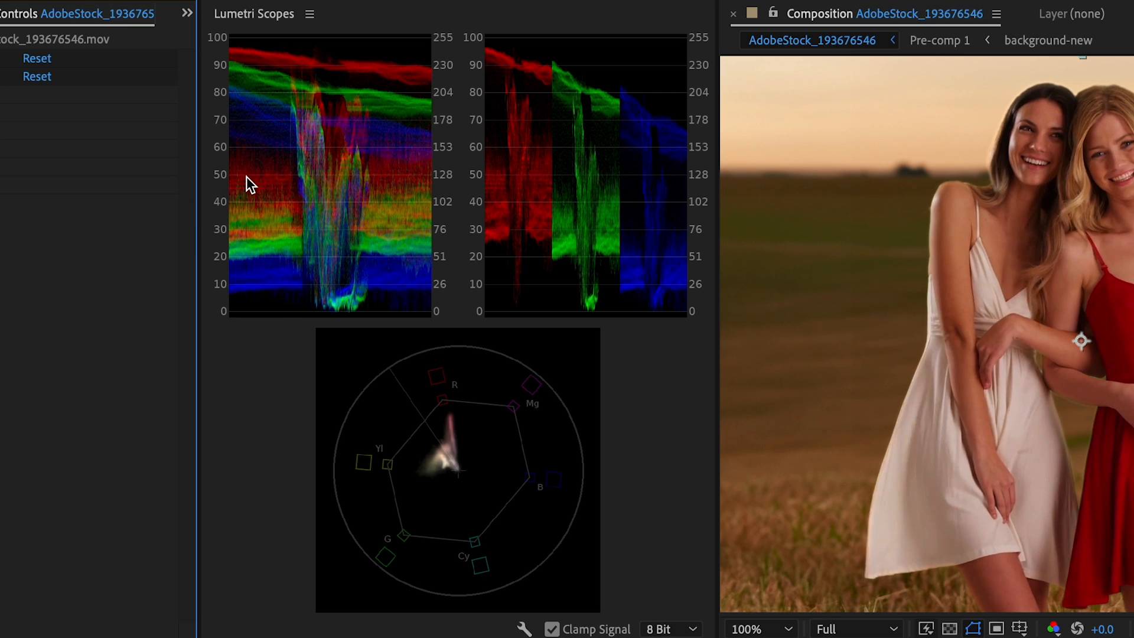
mouse_move(644, 116)
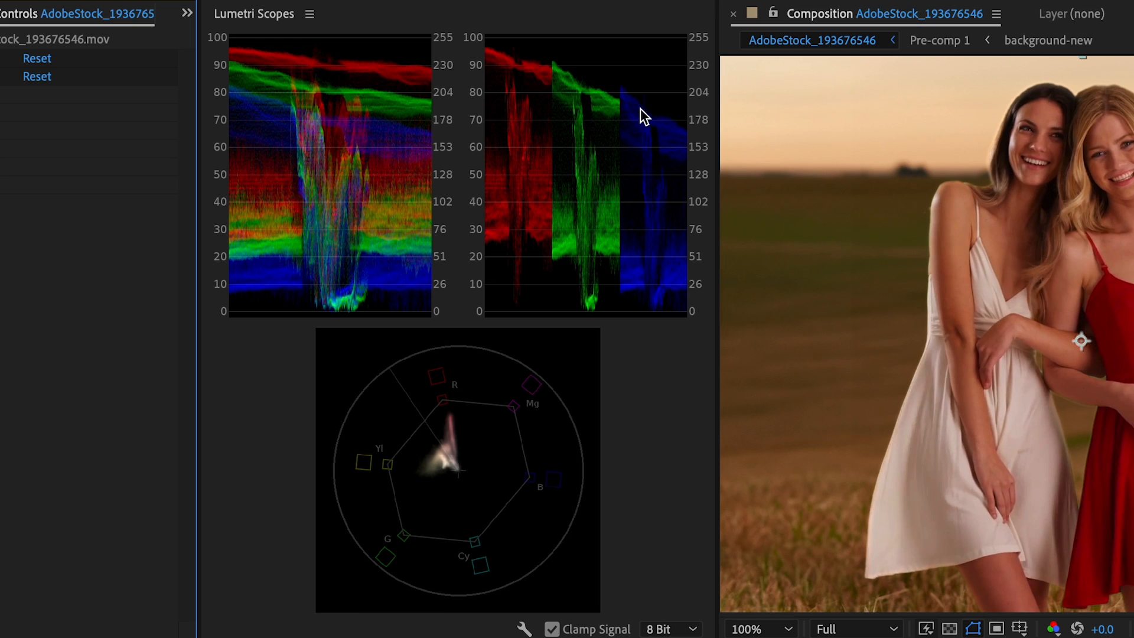
mouse_move(541, 78)
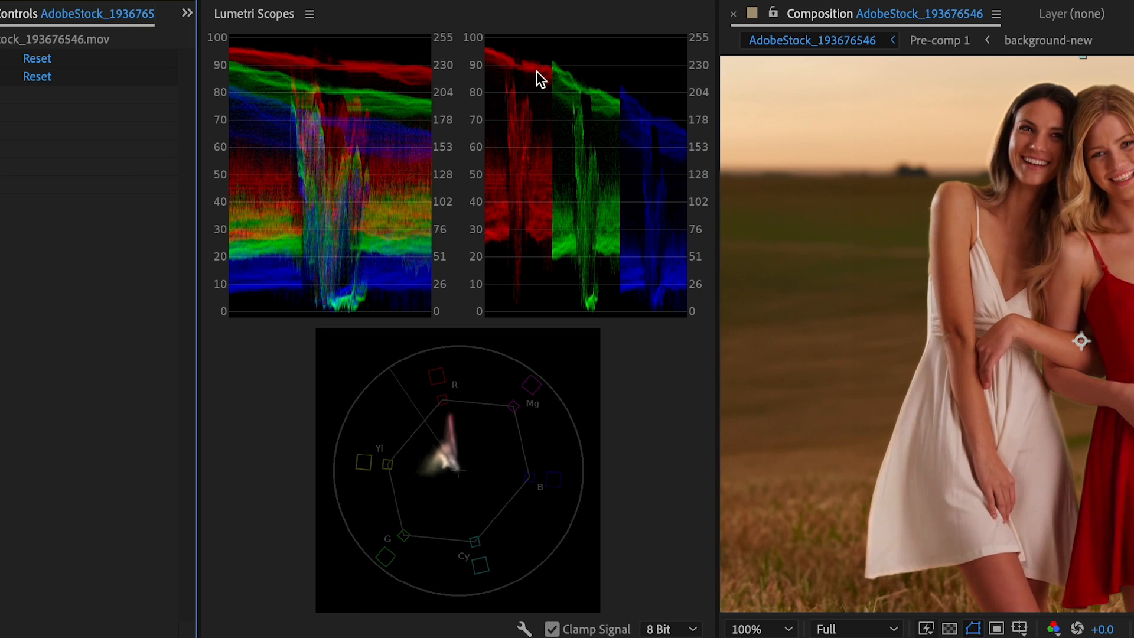
mouse_move(658, 152)
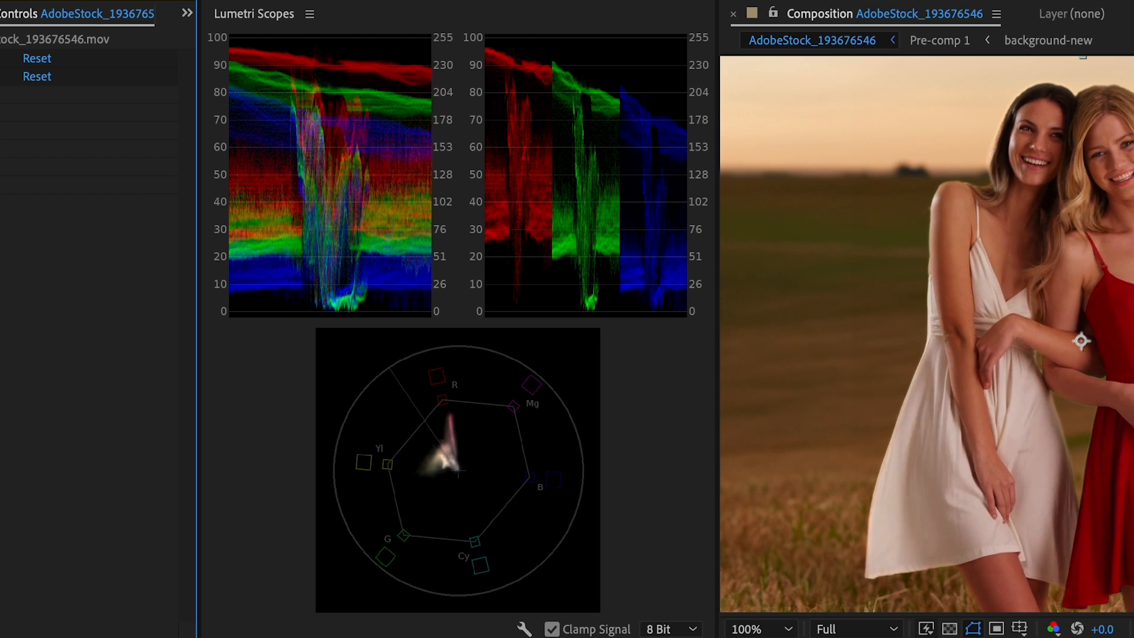
mouse_move(565, 96)
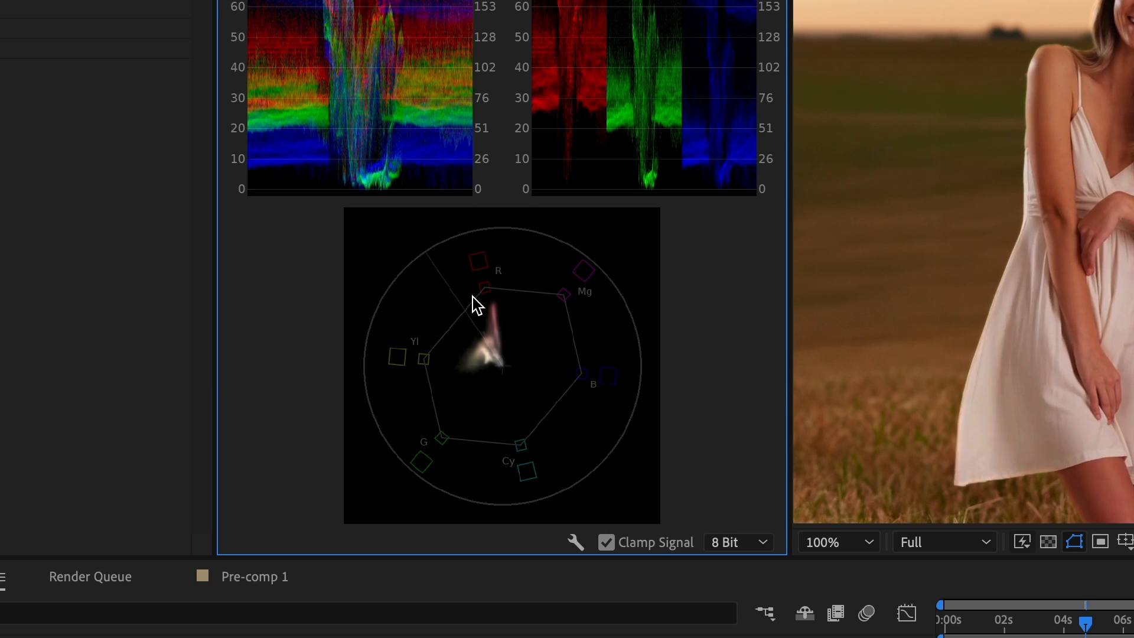
mouse_move(450, 324)
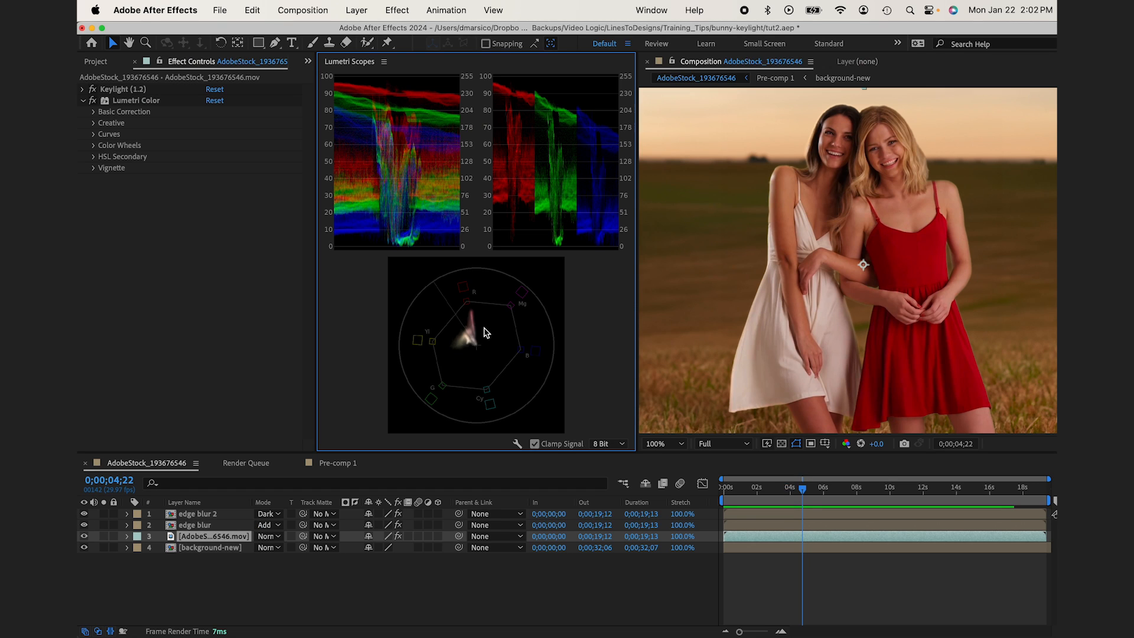
mouse_move(504, 314)
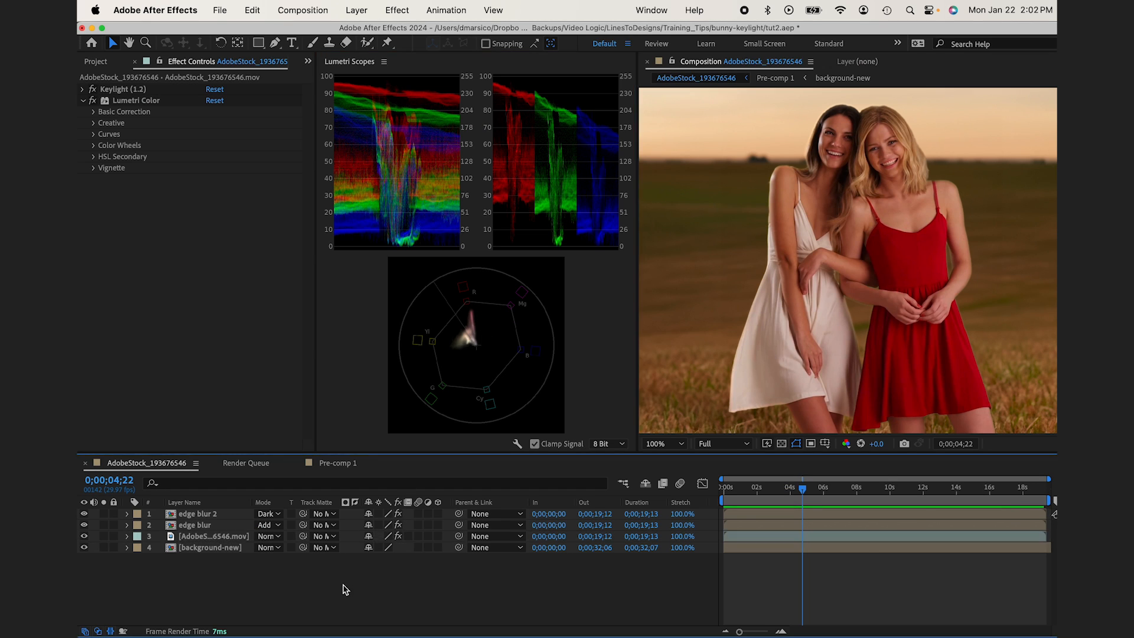
Expand Lumetri Color's Basic Correction to set Temperature 7, Exposure 0.3, Highlights 26, Shadows -111, Blacks 34.
click(85, 536)
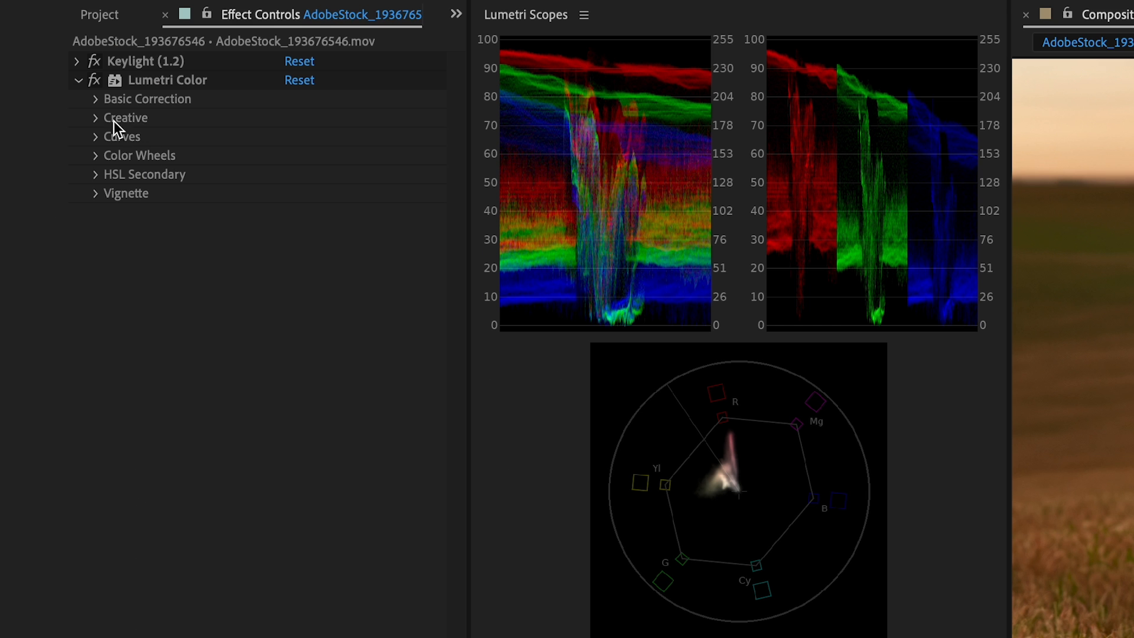
click(95, 100)
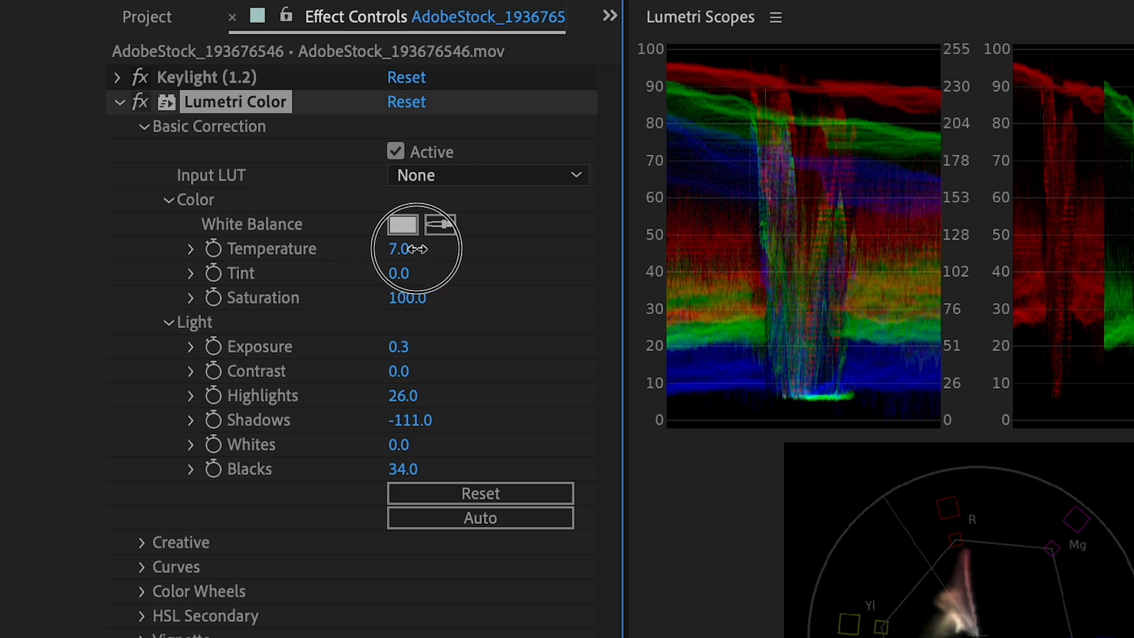
Scroll past the hue/saturation Curves and expand the Color Wheels section.
scroll(down, 3)
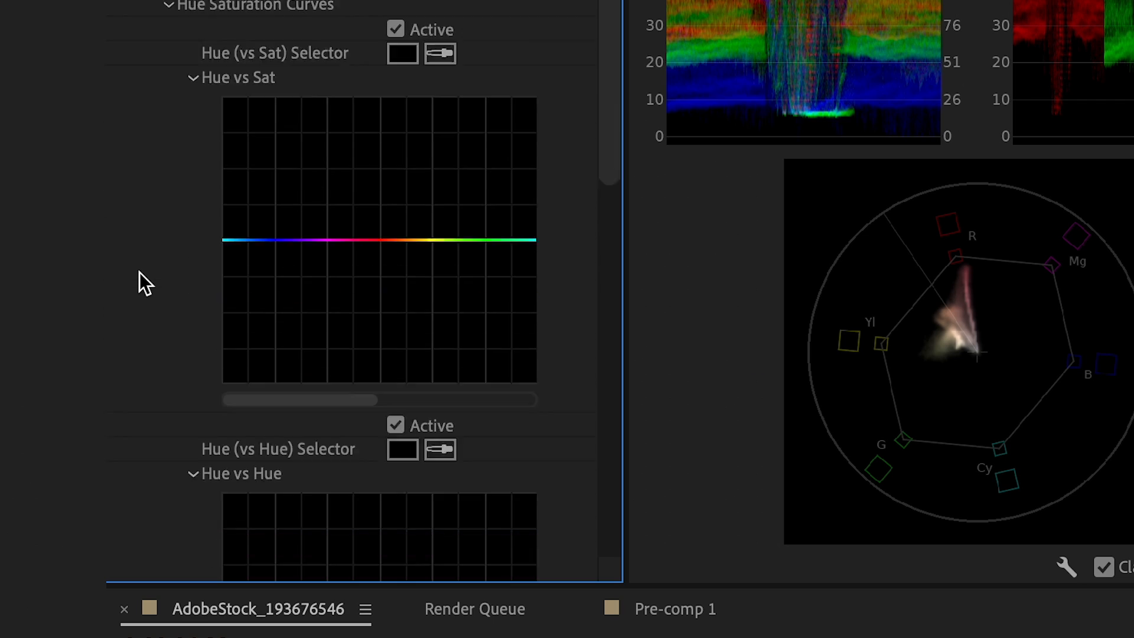
scroll(down, 3)
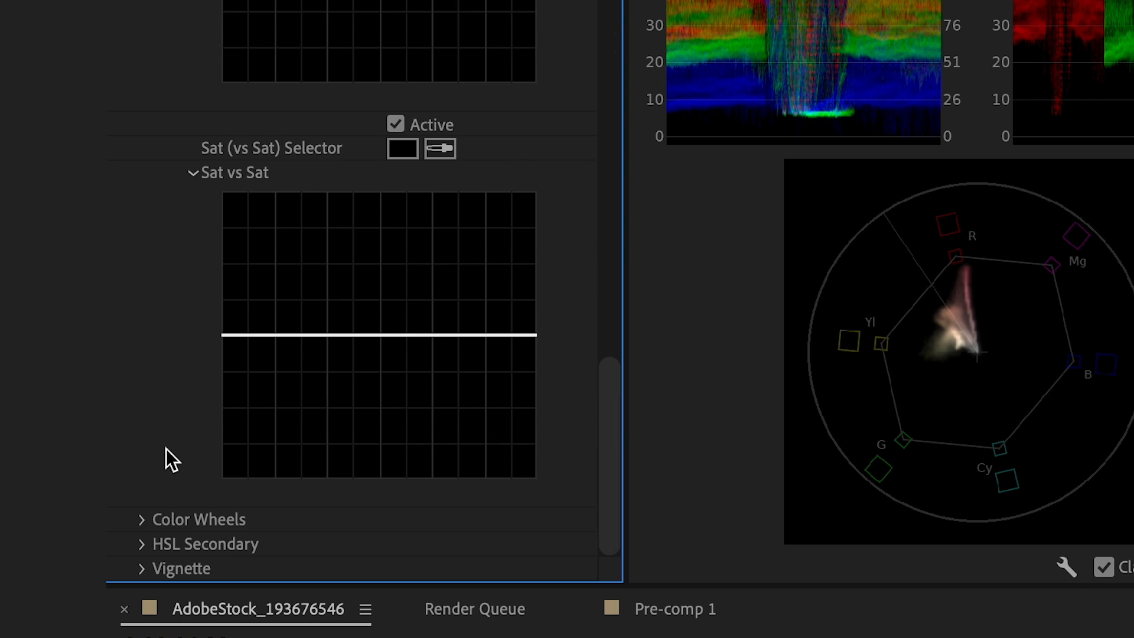
click(143, 519)
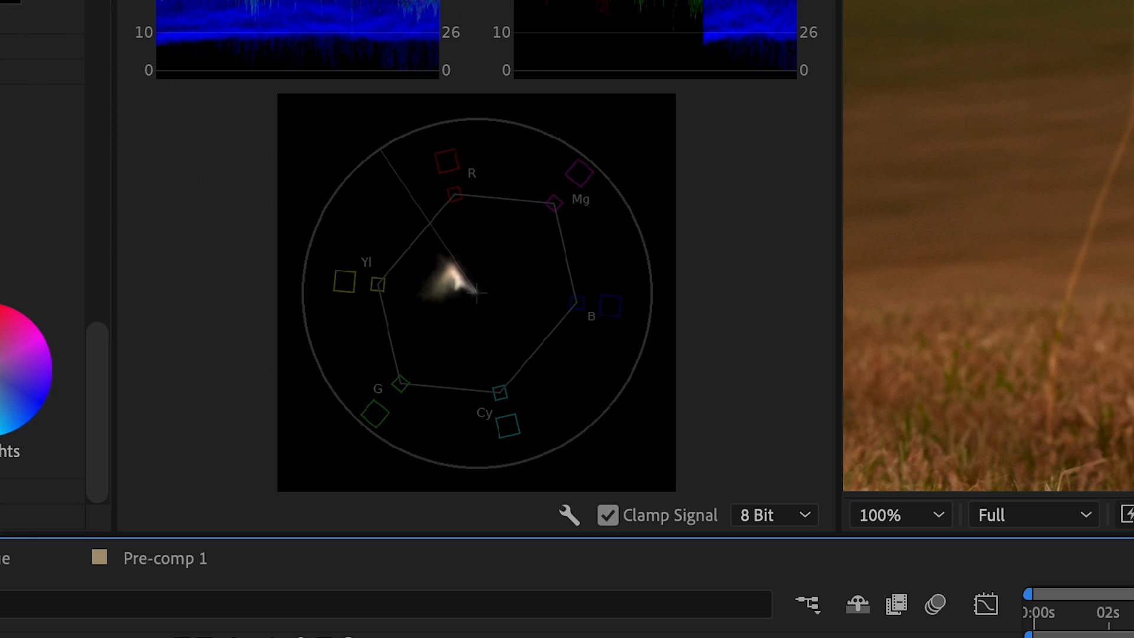
mouse_move(436, 300)
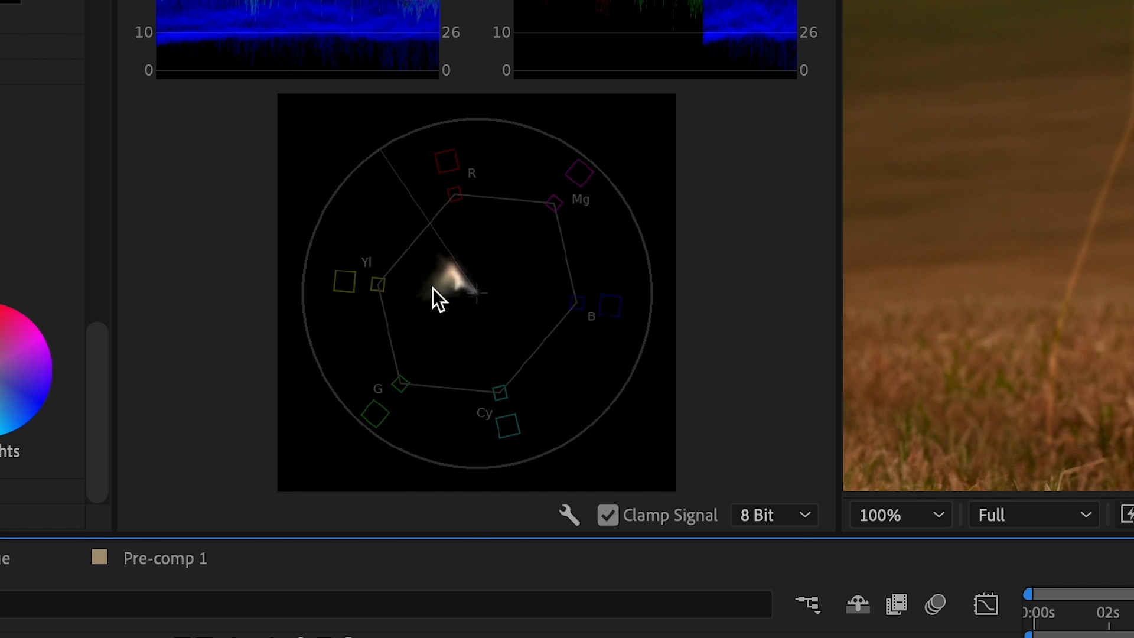